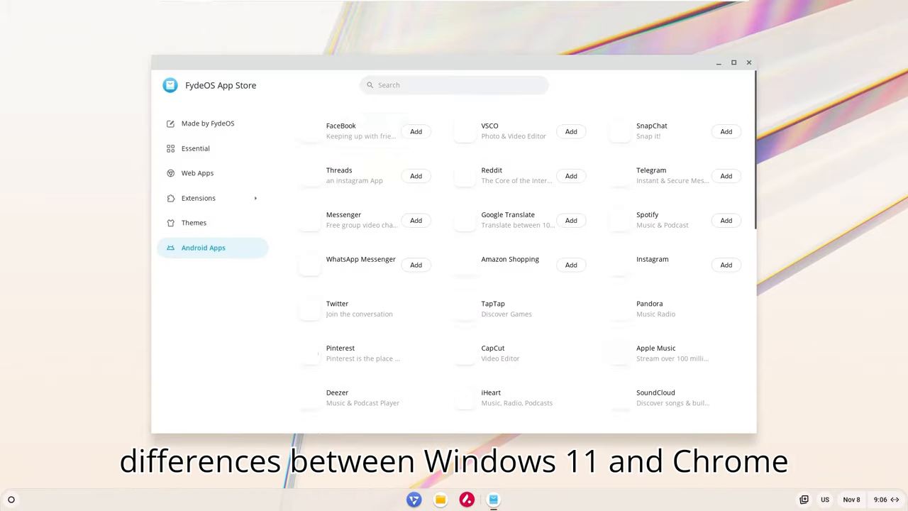
- Search the FydeOS App Store for 'clash of clans' and scroll its Android results
{"action": "type", "text": "clash of clans"}
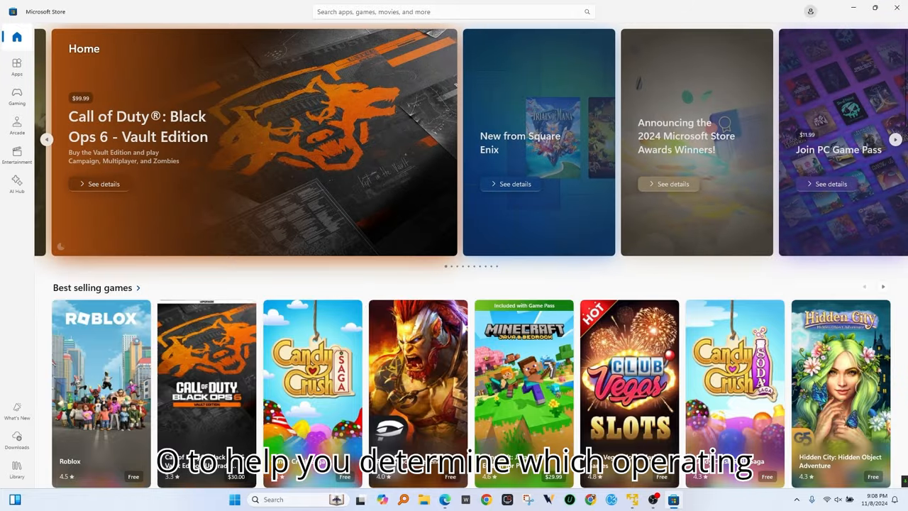
{"action": "scroll", "scroll_direction": "down", "scroll_amount": 3}
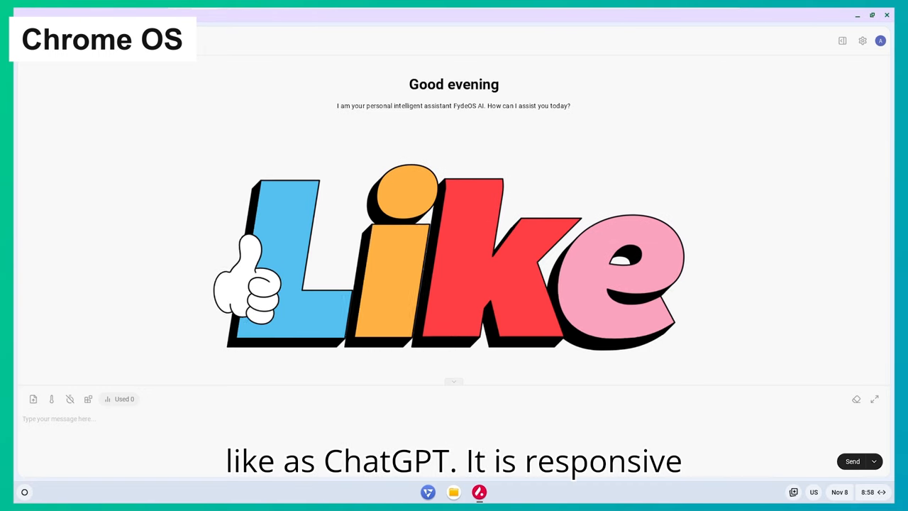
- Send the greeting 'hi how are you' to FydeOS AI and begin a follow-up question
{"action": "type", "text": "hi how are"}
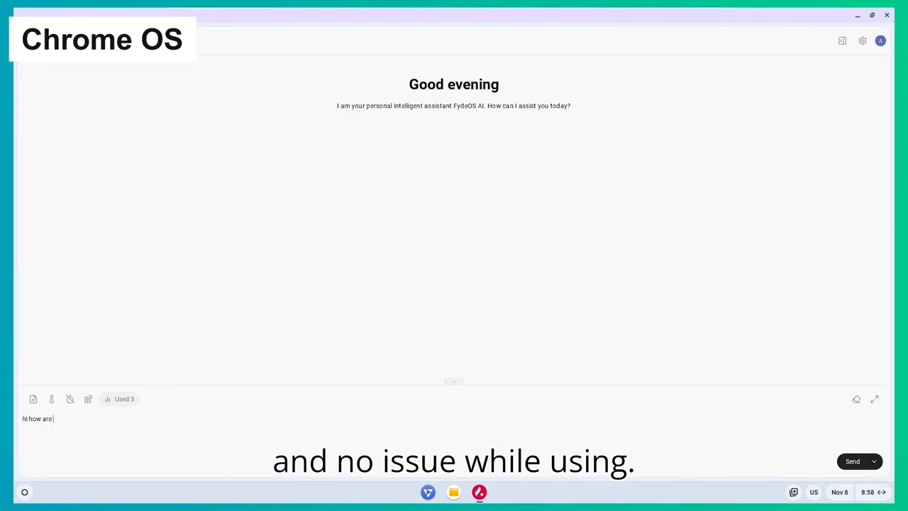
{"action": "left_click", "coordinate": [852, 461]}
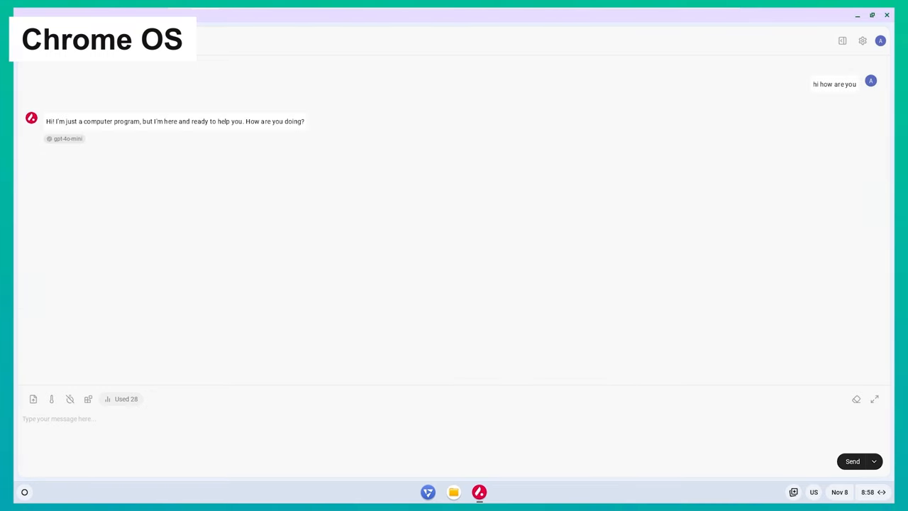
{"action": "type", "text": "what is yout"}
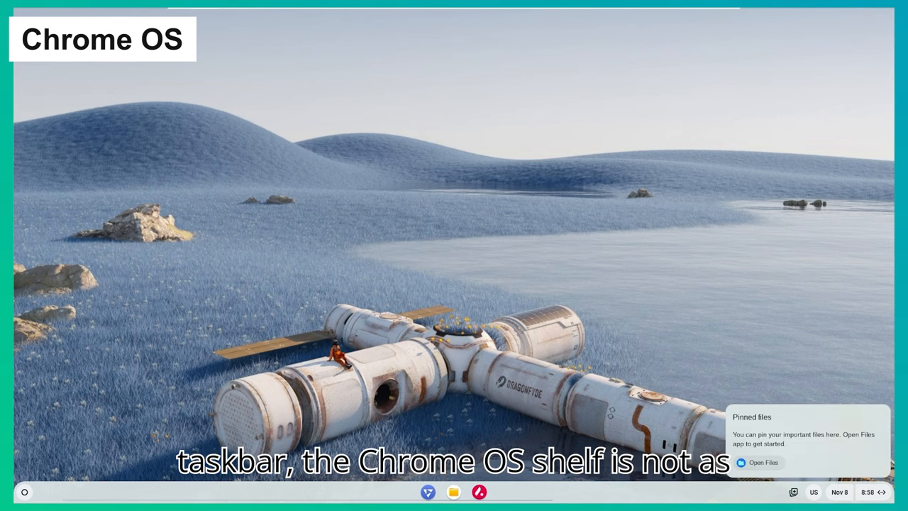
- Bring up the on-screen keyboard and scribble a stroke on its handwriting pad
{"action": "left_click", "coordinate": [813, 492]}
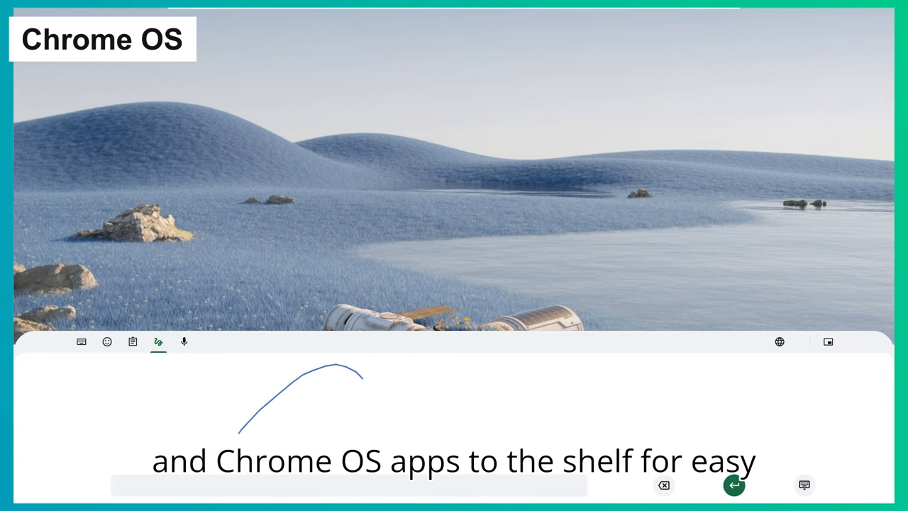
{"action": "left_click", "coordinate": [80, 341]}
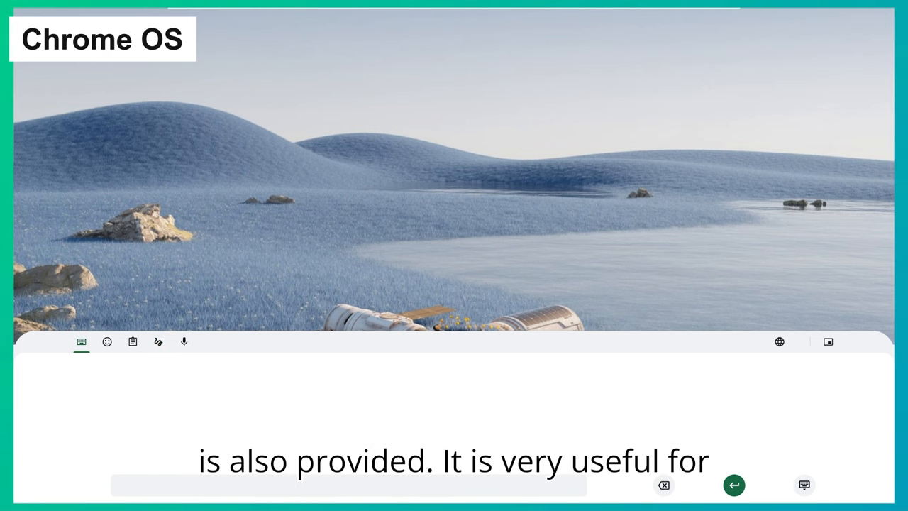
{"action": "left_click_drag", "start_coordinate": [107, 369], "coordinate": [397, 425]}
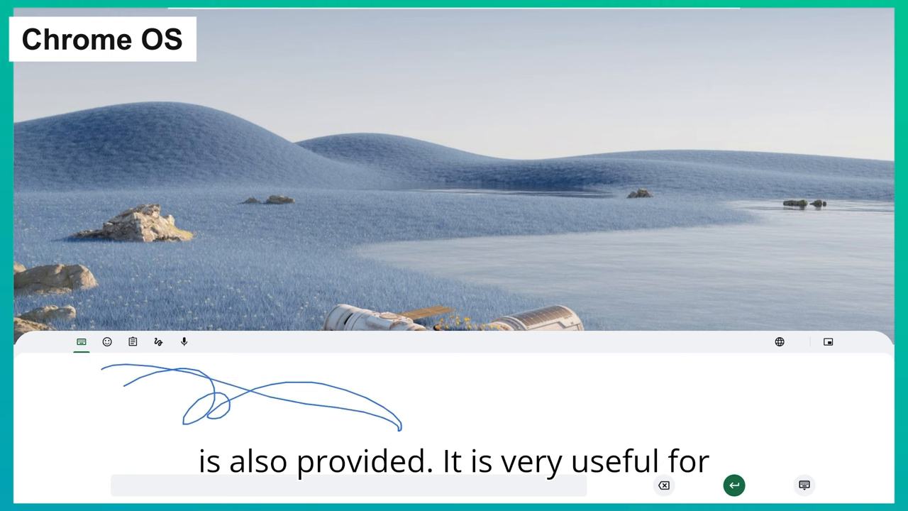
{"action": "left_click", "coordinate": [107, 341]}
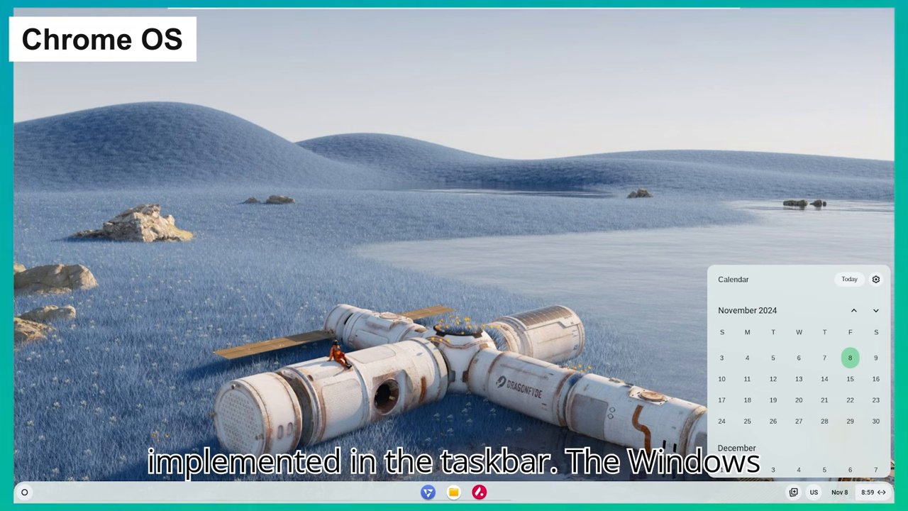
- From Quick Settings, capture a screen region and switch on the warm Night Light tint
{"action": "left_click", "coordinate": [855, 492]}
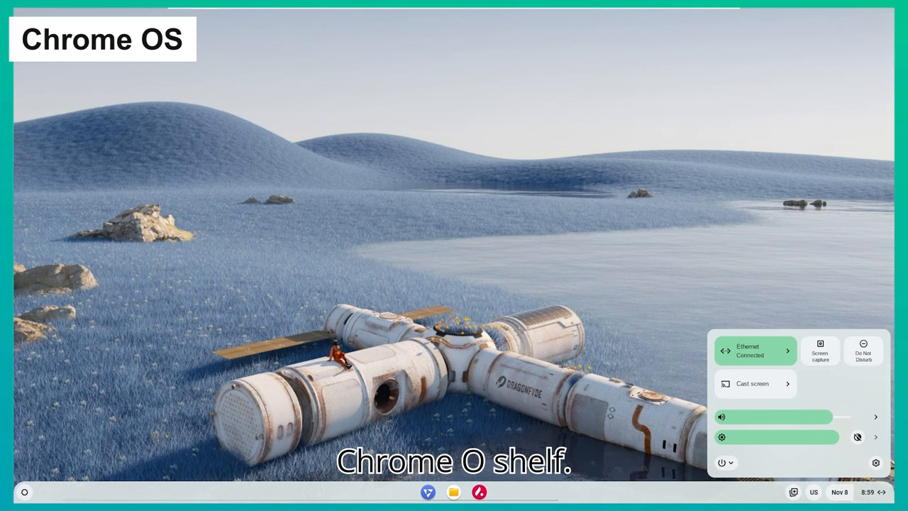
{"action": "left_click", "coordinate": [820, 351]}
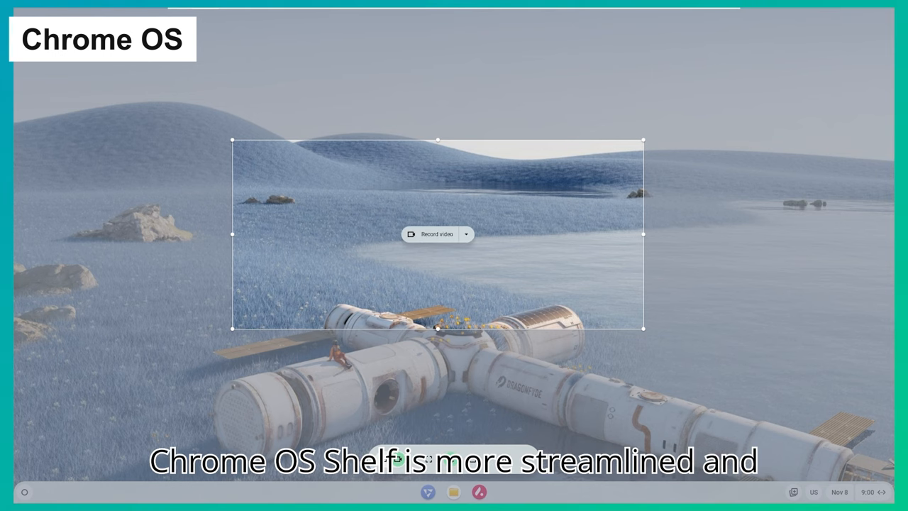
{"action": "left_click", "coordinate": [465, 234]}
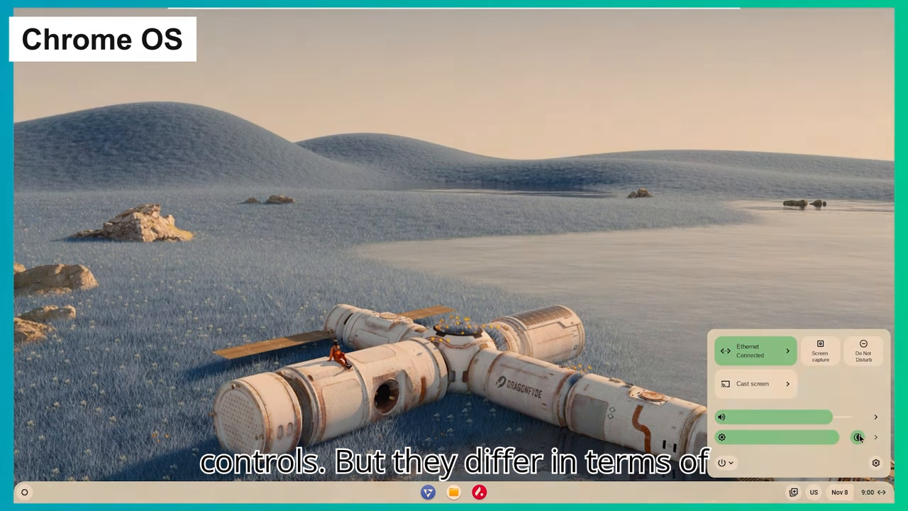
{"action": "left_click", "coordinate": [858, 437]}
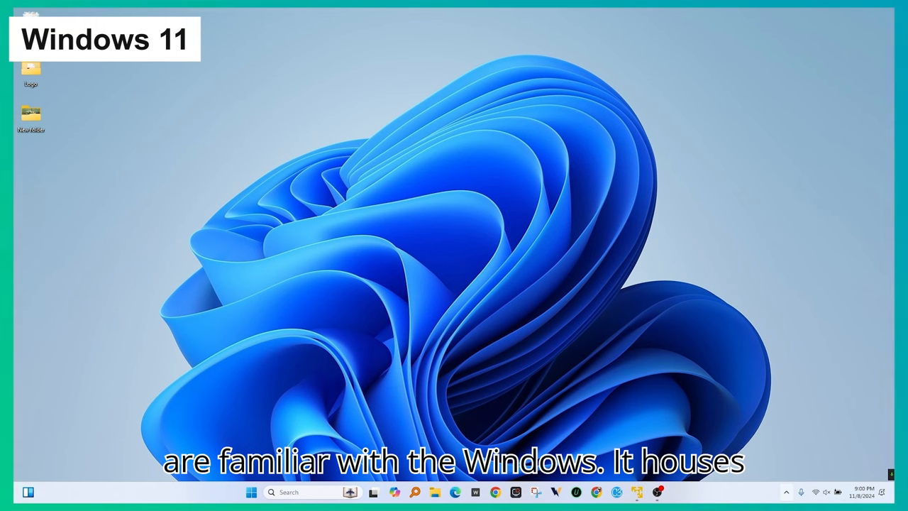
- Ask Copilot 'what is winterize the garden', then close it and return to the desktop
{"action": "left_click", "coordinate": [786, 492]}
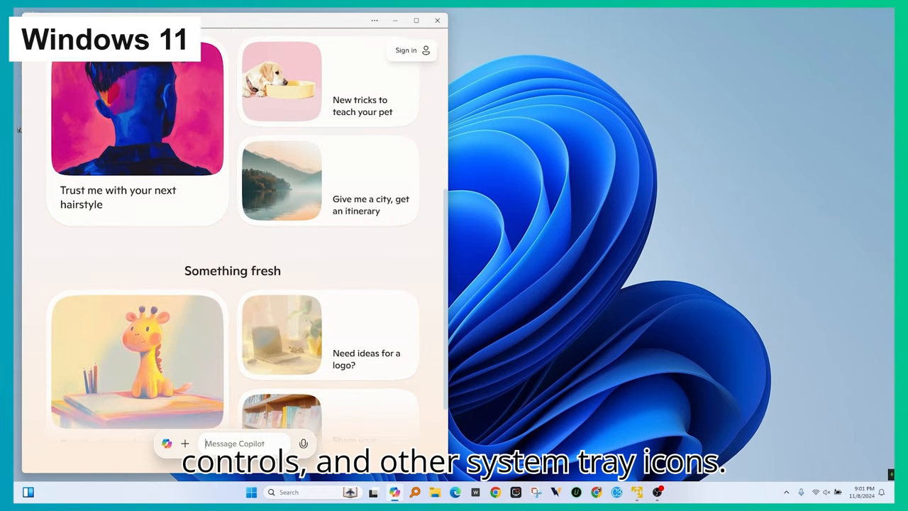
{"action": "type", "text": "what is winterize the garden"}
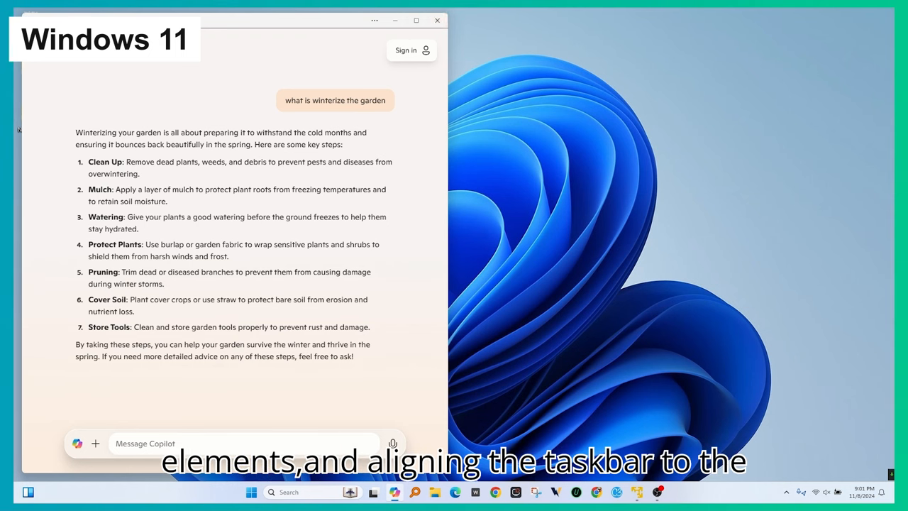
{"action": "left_click", "coordinate": [437, 20]}
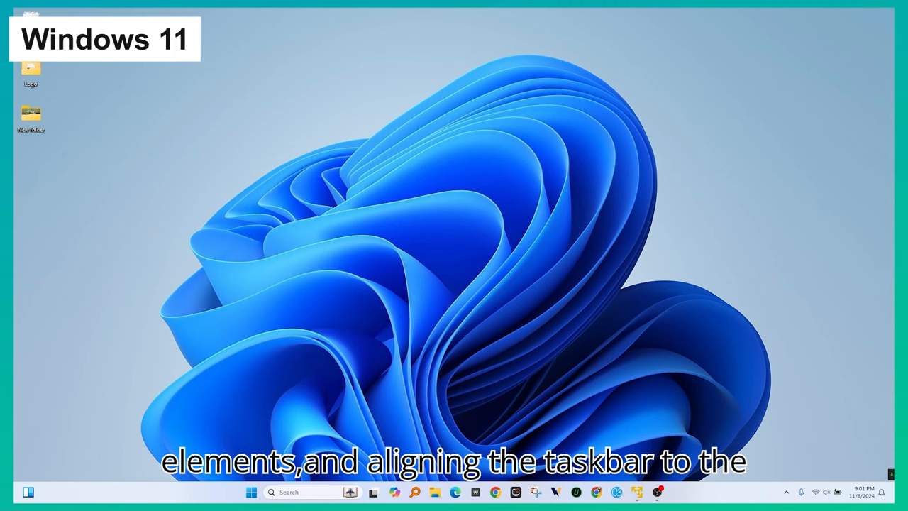
{"action": "left_click", "coordinate": [28, 492]}
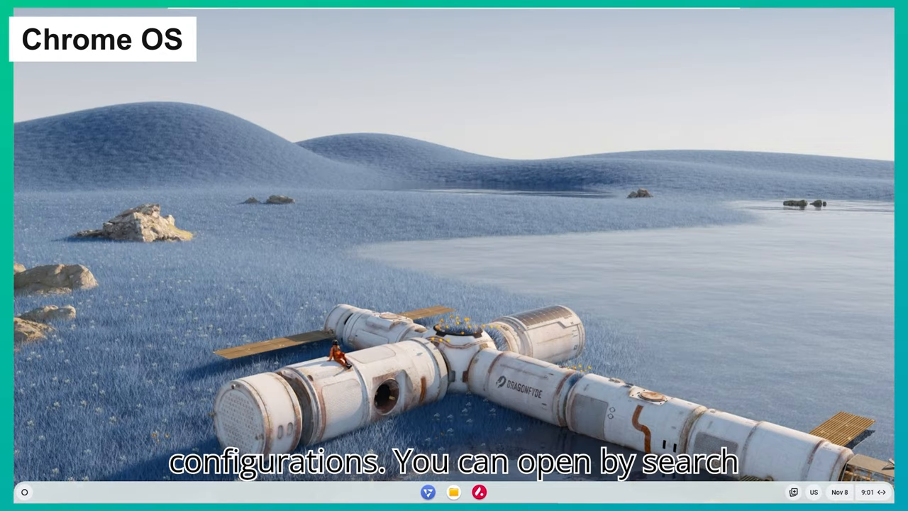
- Reach FydeOS Settings from Quick Settings, maximise it and go to Wallpaper and style
{"action": "left_click", "coordinate": [24, 491]}
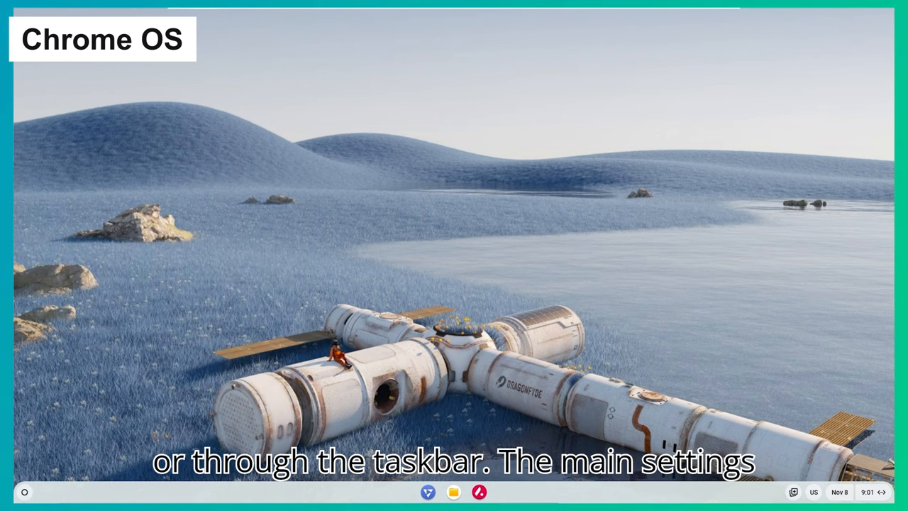
{"action": "left_click", "coordinate": [858, 492]}
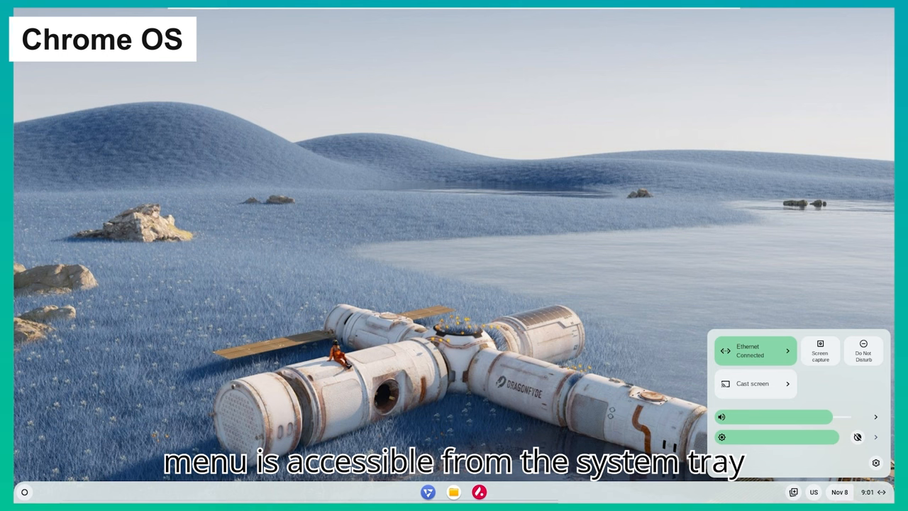
{"action": "left_click", "coordinate": [755, 349]}
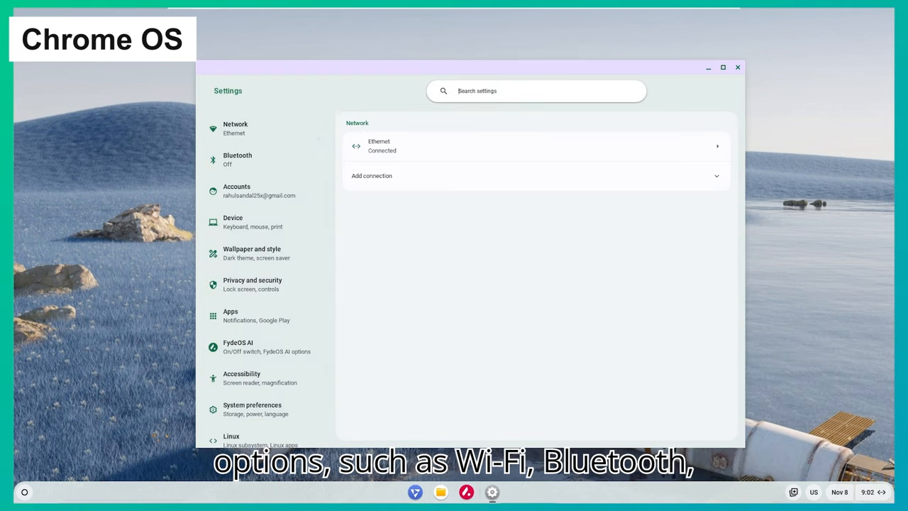
{"action": "left_click", "coordinate": [723, 67]}
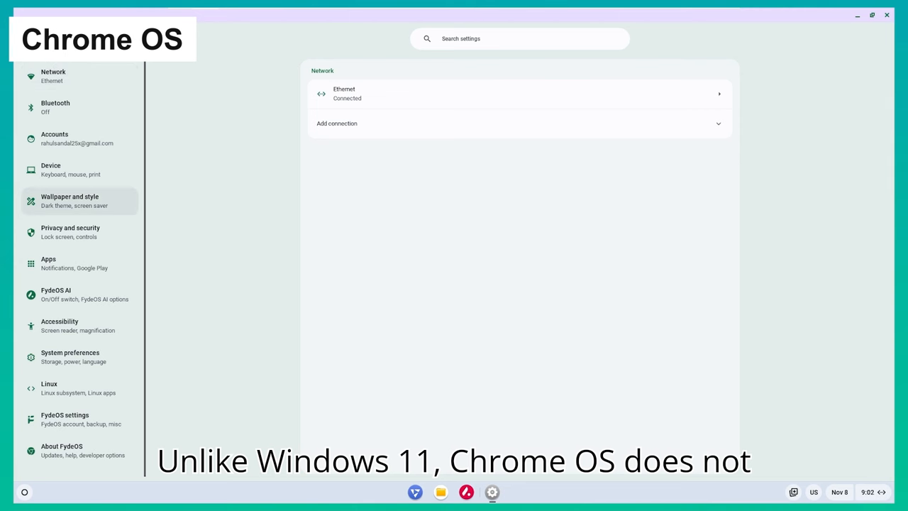
{"action": "left_click", "coordinate": [74, 201]}
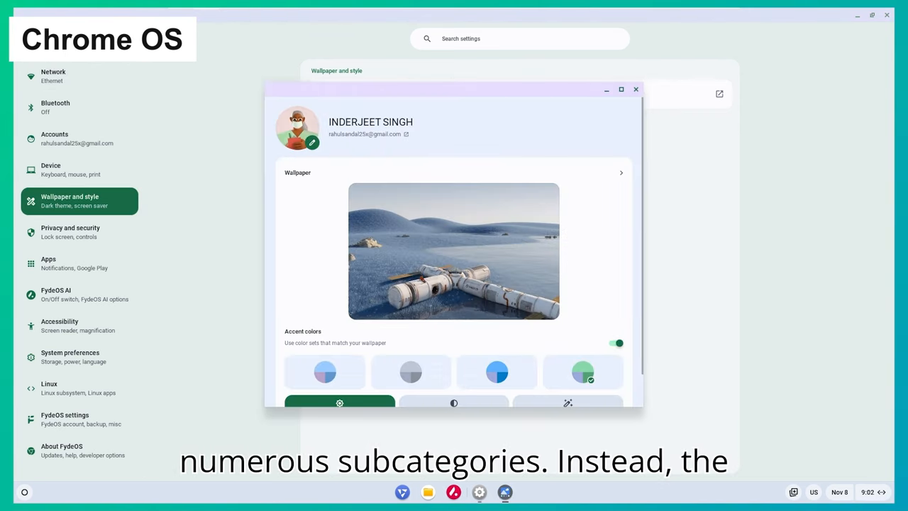
- Set v17-4.light from the My Images collection as the wallpaper
{"action": "scroll", "scroll_direction": "down", "scroll_amount": 3}
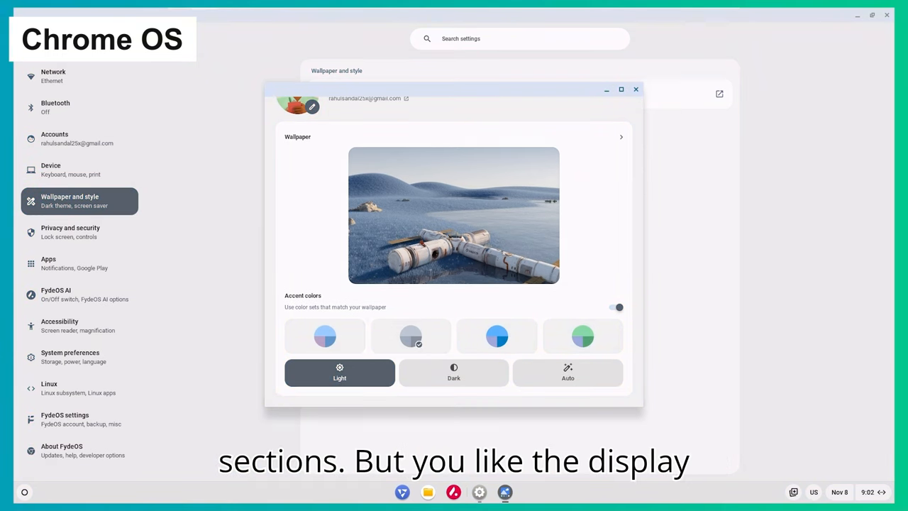
{"action": "left_click", "coordinate": [497, 336]}
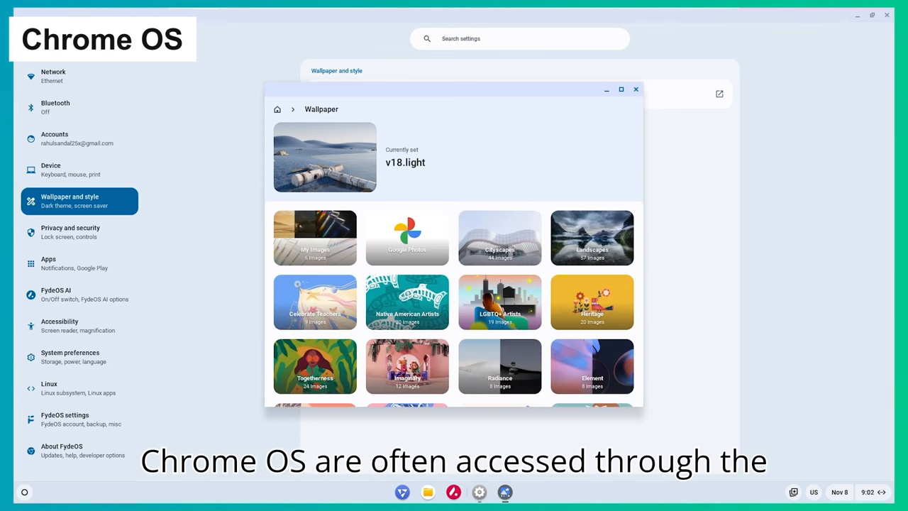
{"action": "scroll", "scroll_direction": "down", "scroll_amount": 3}
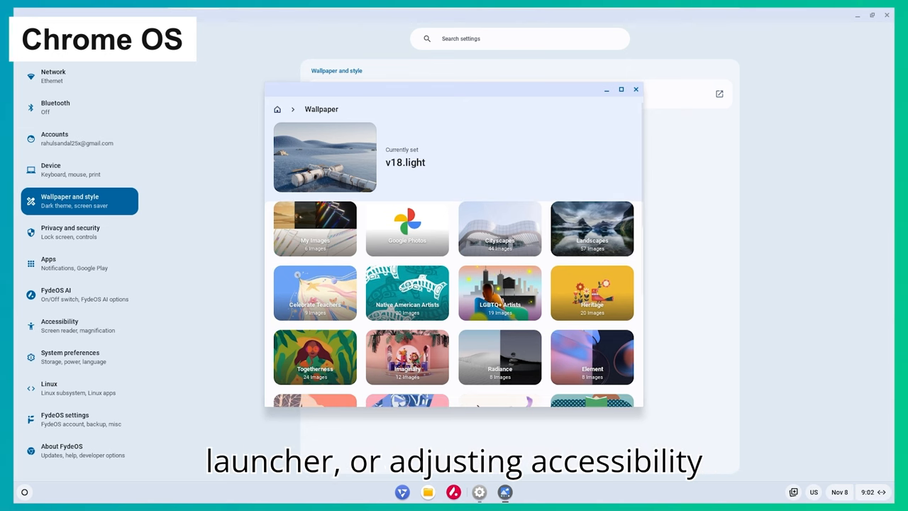
{"action": "left_click", "coordinate": [314, 228]}
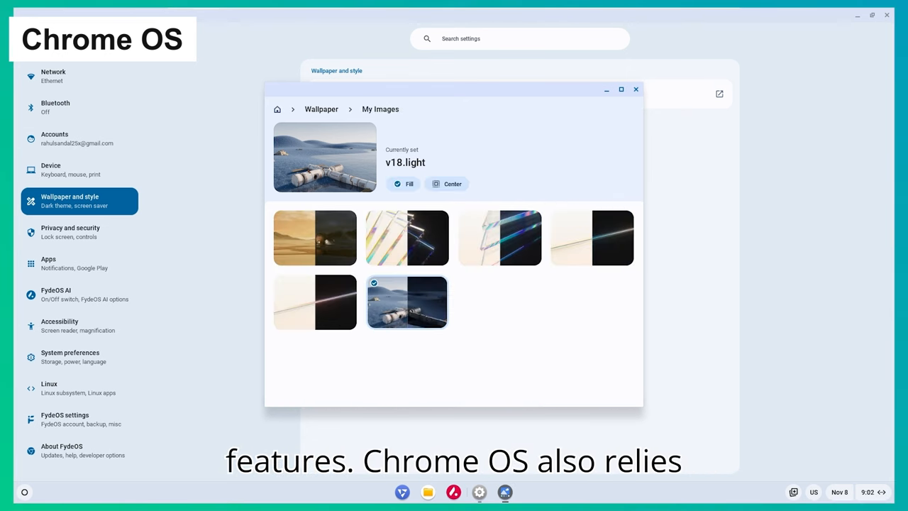
{"action": "left_click", "coordinate": [499, 238]}
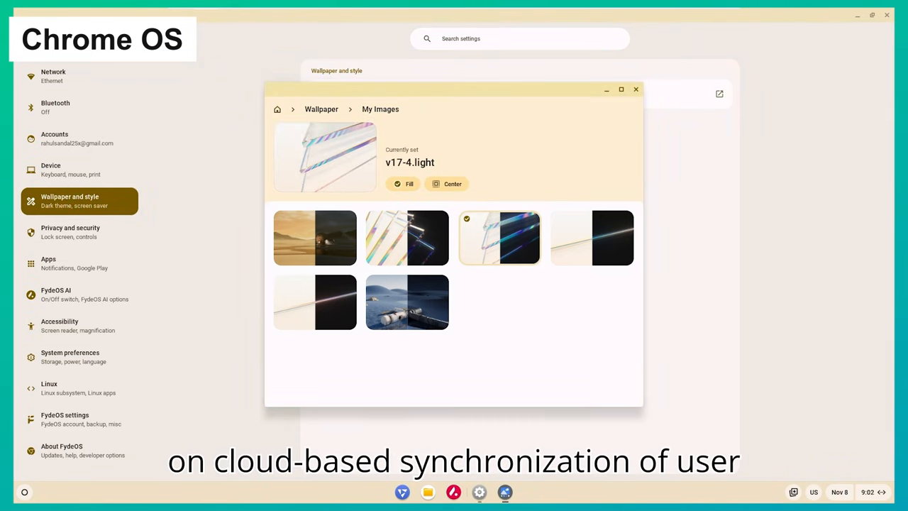
- Close the wallpaper window and browse the Bluetooth and Accounts settings pages
{"action": "left_click", "coordinate": [635, 88]}
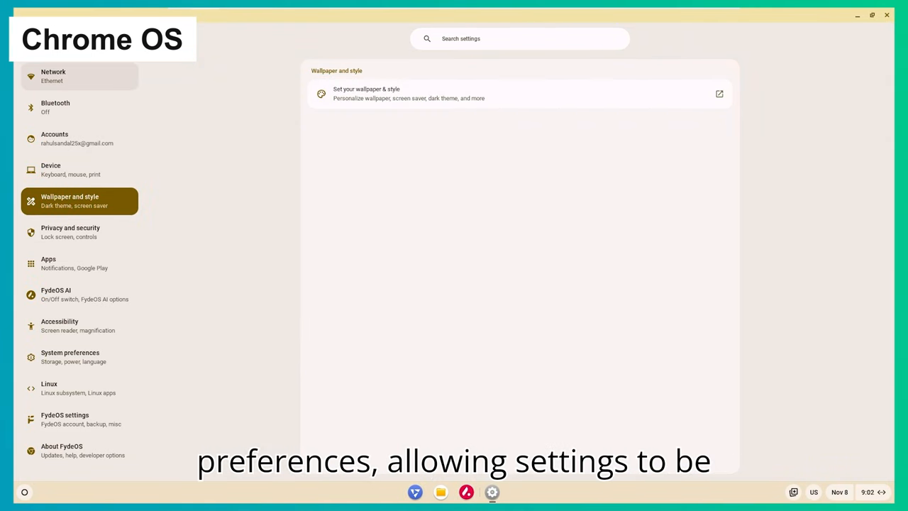
{"action": "left_click", "coordinate": [55, 106]}
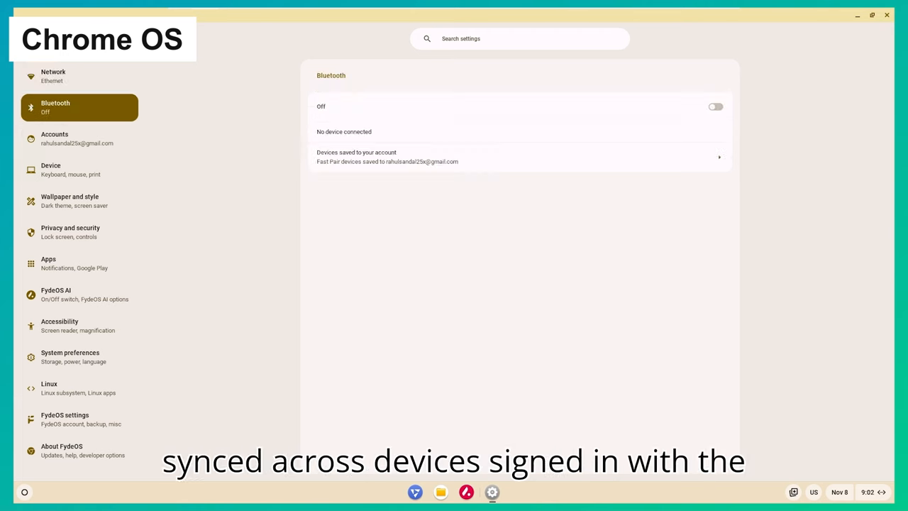
{"action": "left_click", "coordinate": [78, 137]}
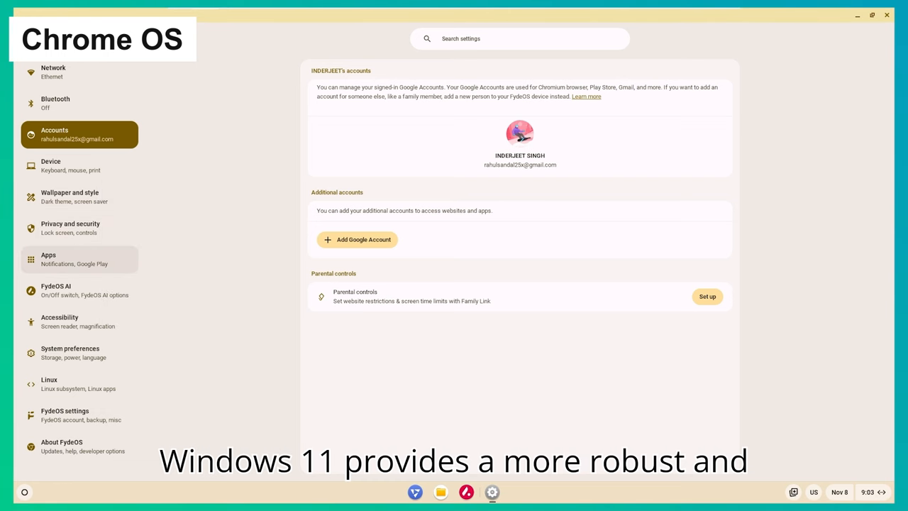
- On the FydeOS AI page, toggle Enable FydeOS AI off and back on
{"action": "left_click", "coordinate": [64, 290]}
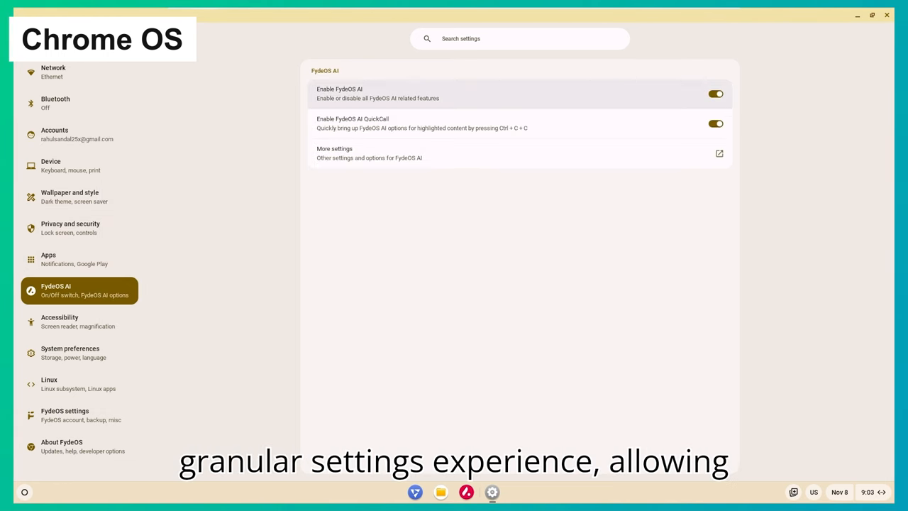
{"action": "left_click", "coordinate": [715, 92]}
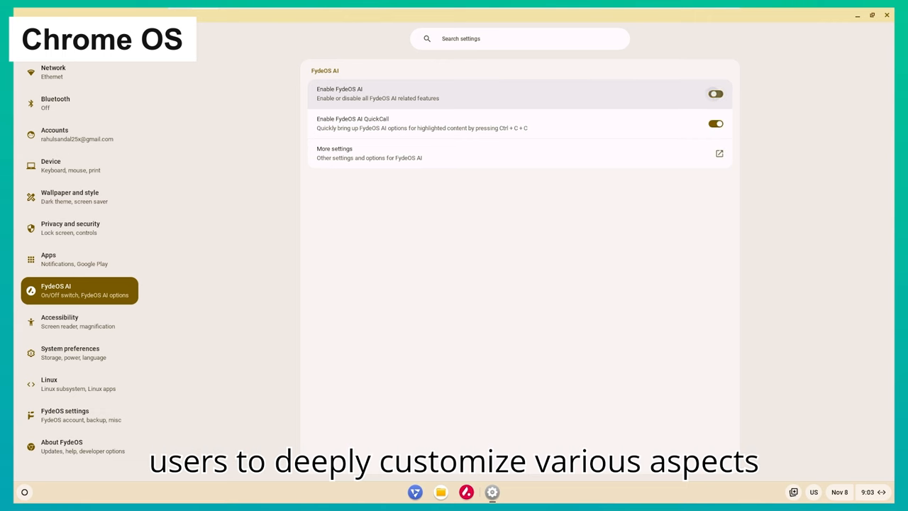
{"action": "left_click", "coordinate": [715, 93]}
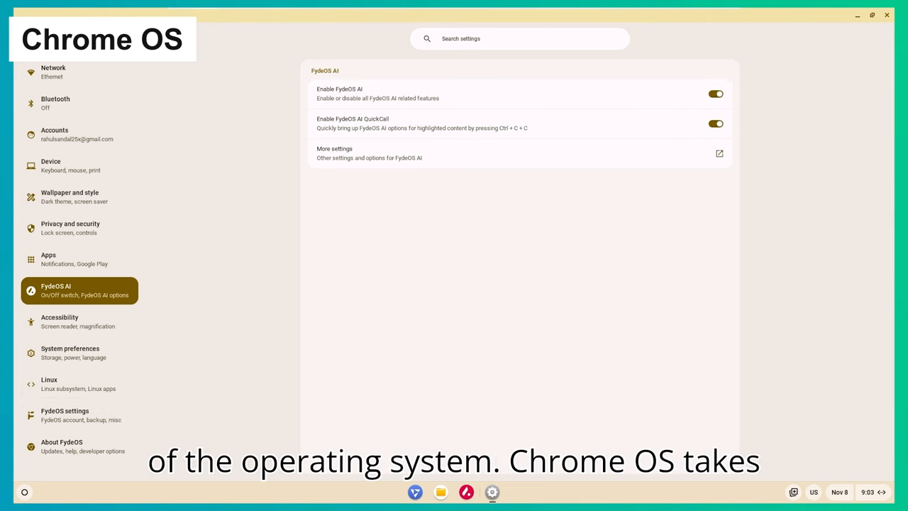
{"action": "left_click", "coordinate": [62, 446]}
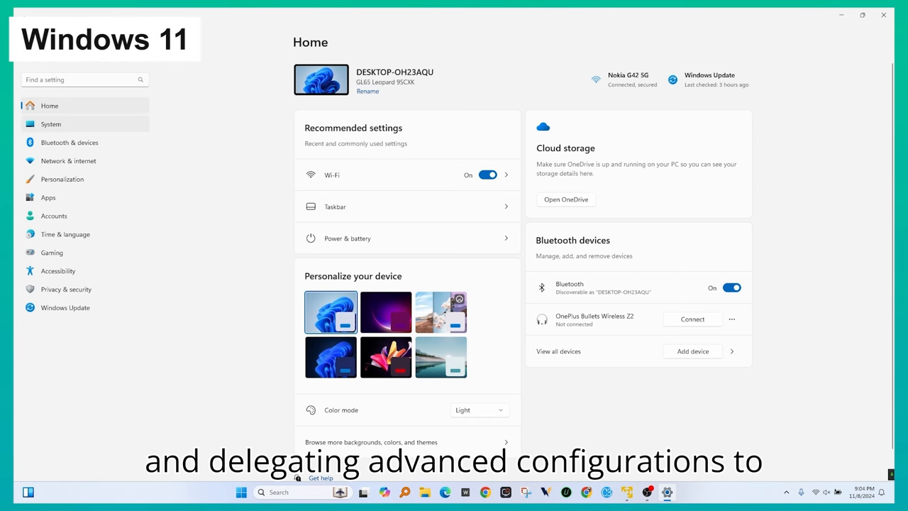
- Browse Windows 11 Settings' Bluetooth & devices, Apps, Accounts and Time & language pages
{"action": "left_click", "coordinate": [70, 142]}
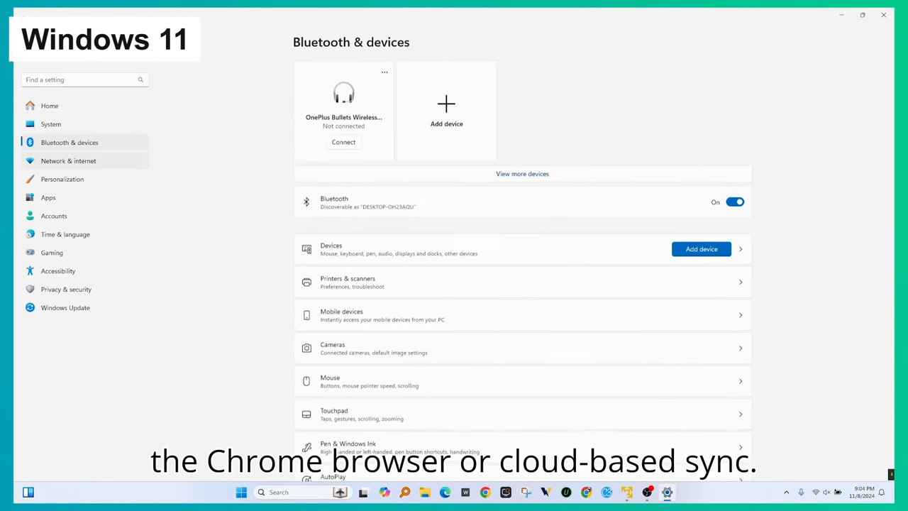
{"action": "left_click", "coordinate": [48, 197]}
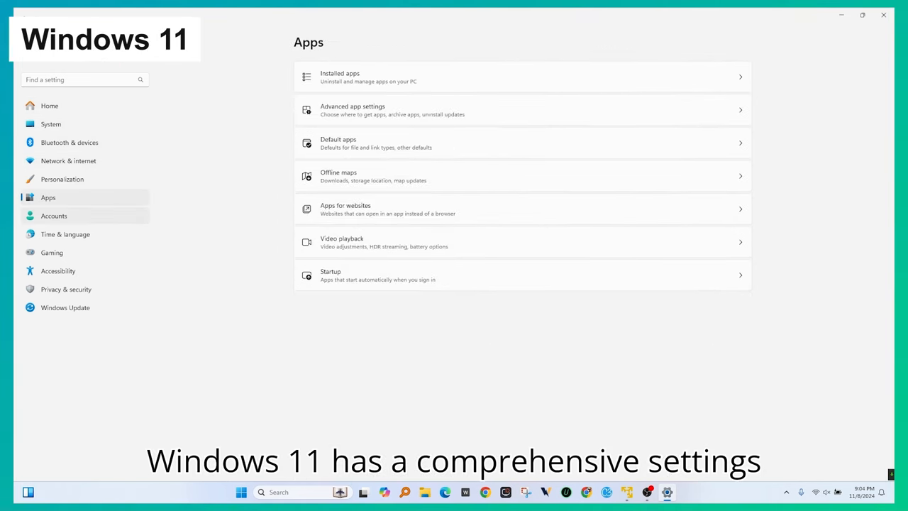
{"action": "left_click", "coordinate": [54, 215]}
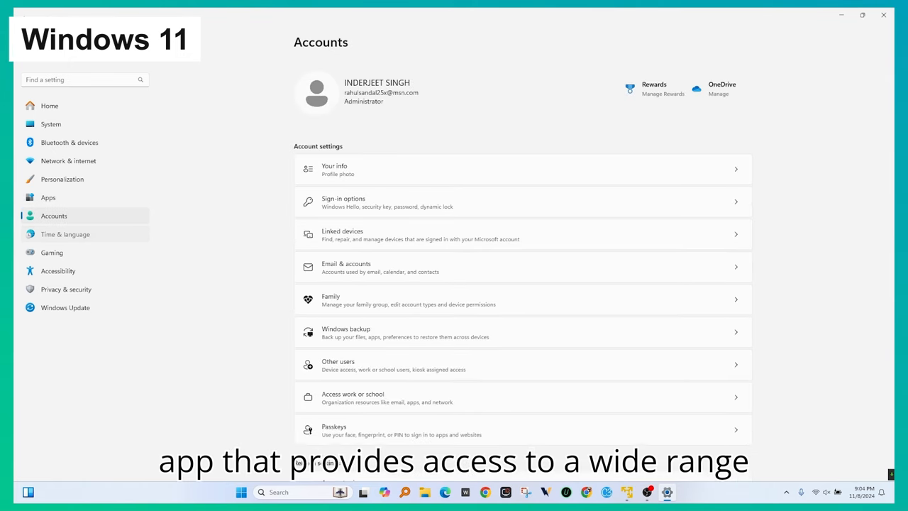
{"action": "left_click", "coordinate": [66, 235]}
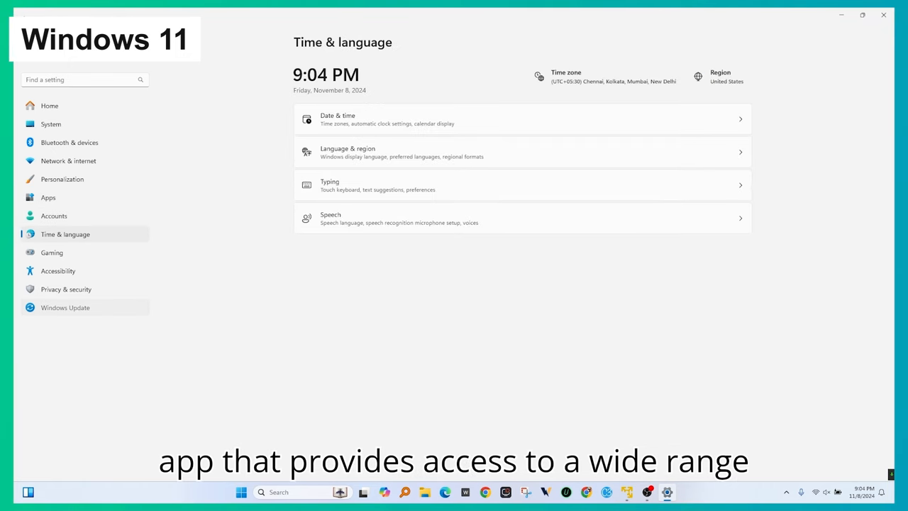
{"action": "left_click", "coordinate": [66, 307]}
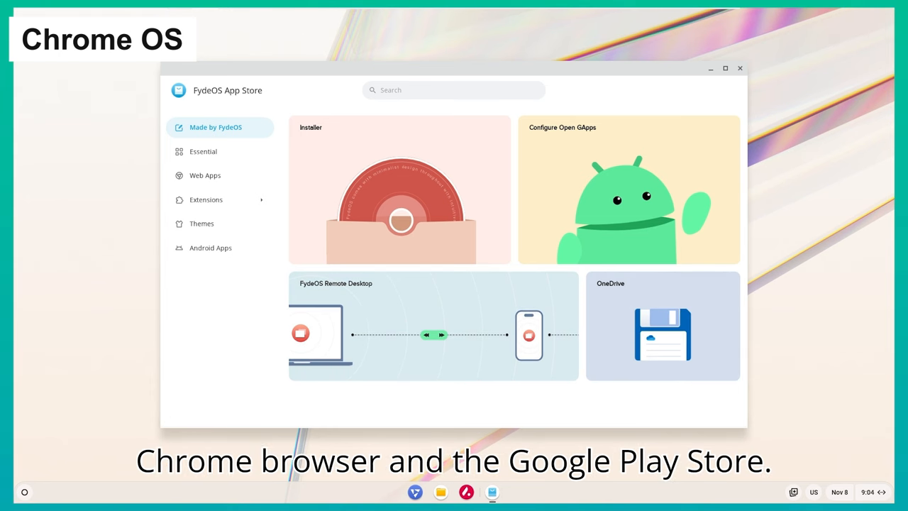
- Browse the Essential app collection in the FydeOS App Store
{"action": "left_click", "coordinate": [203, 151]}
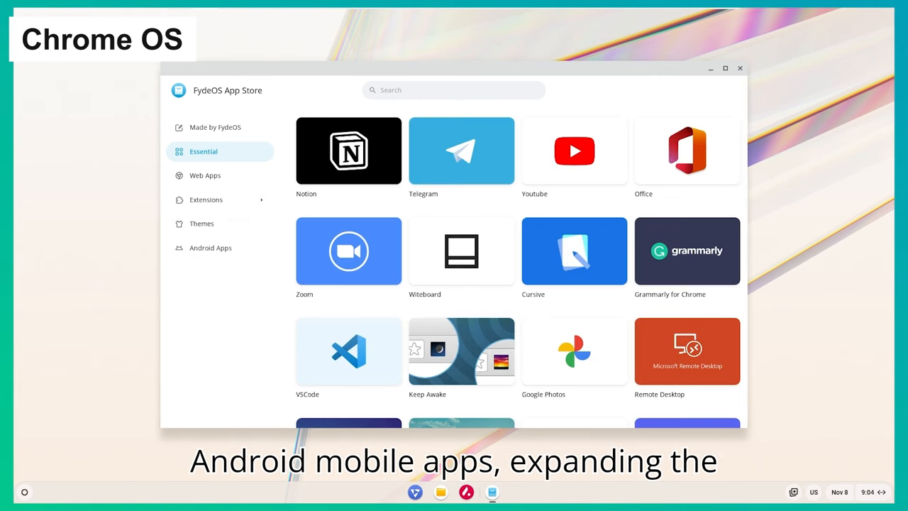
{"action": "scroll", "scroll_direction": "down", "scroll_amount": 3}
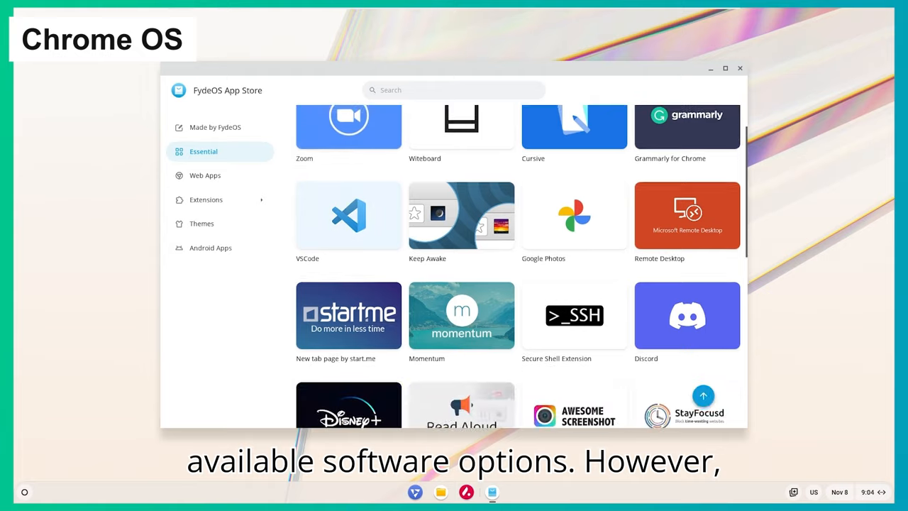
{"action": "scroll", "scroll_direction": "down", "scroll_amount": 3}
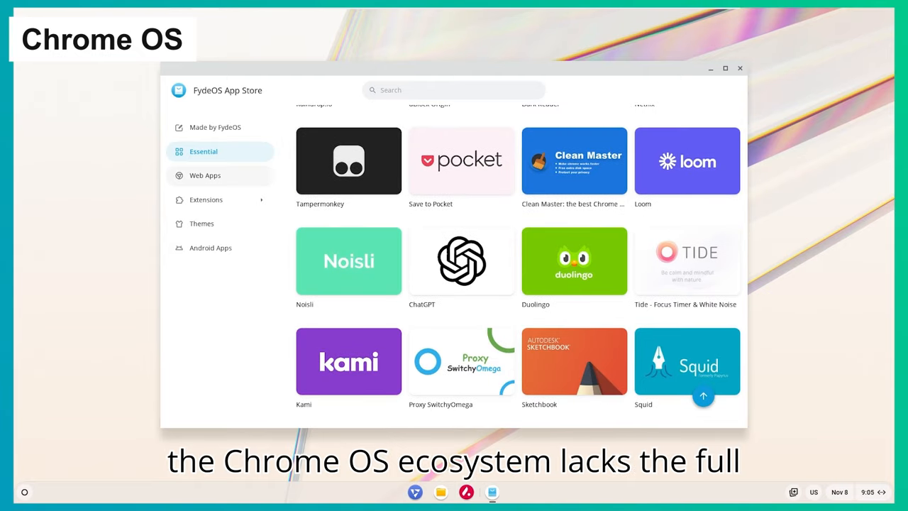
- Browse the Web Apps collection and dismiss Netflix's details card
{"action": "left_click", "coordinate": [205, 176]}
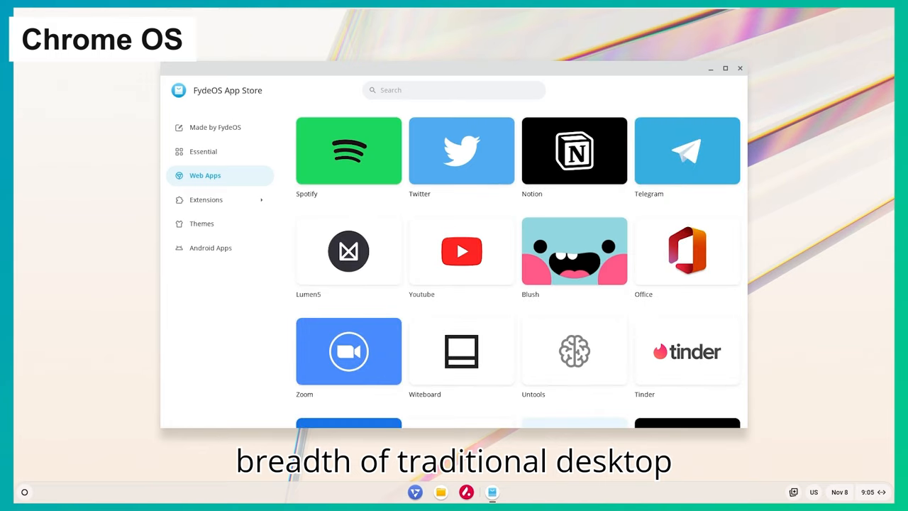
{"action": "scroll", "scroll_direction": "down", "scroll_amount": 3}
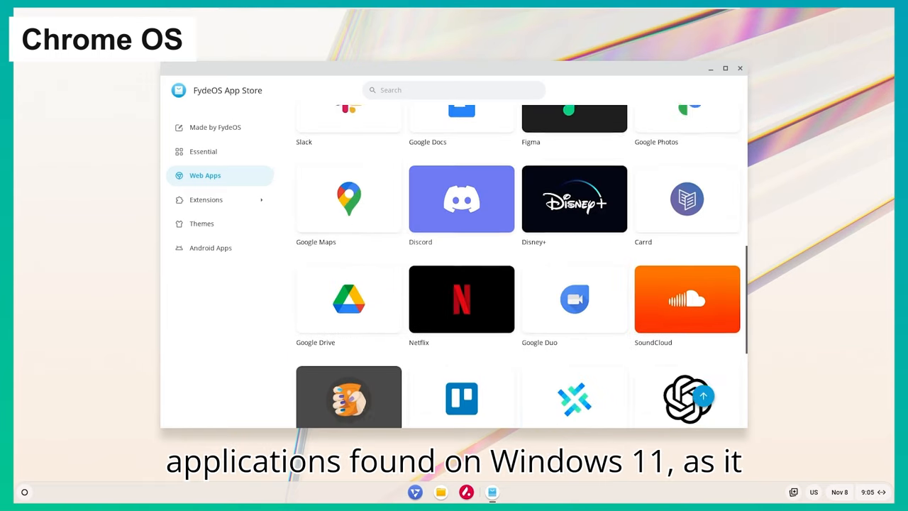
{"action": "scroll", "scroll_direction": "down", "scroll_amount": 3}
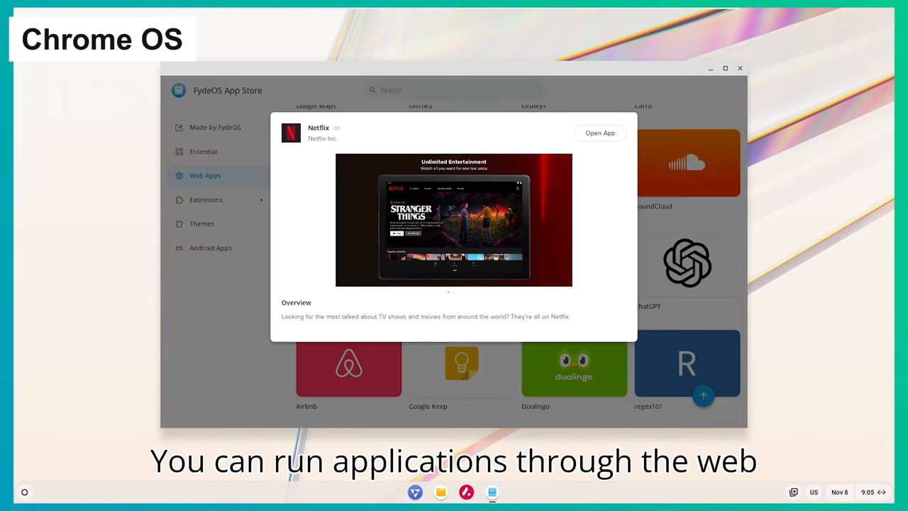
{"action": "left_click", "coordinate": [600, 132]}
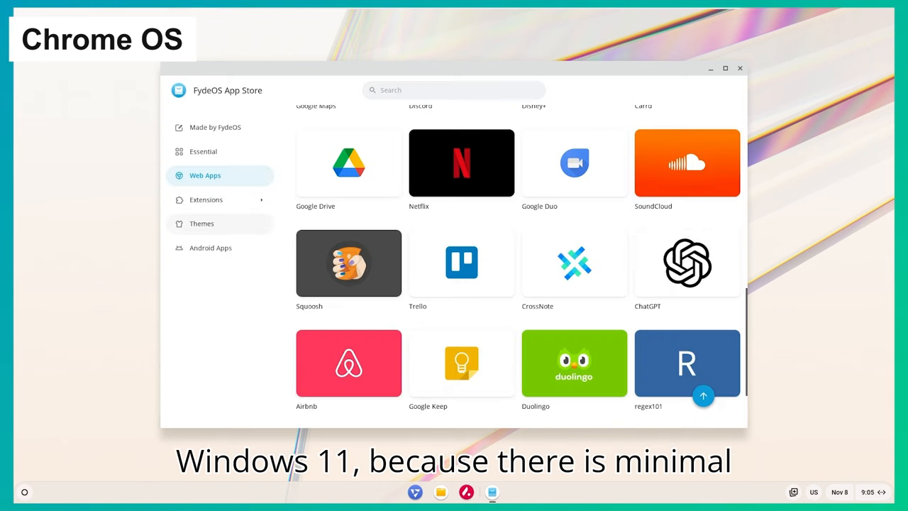
- Browse the Extensions collection and then the Themes collection in the FydeOS App Store
{"action": "left_click", "coordinate": [206, 199]}
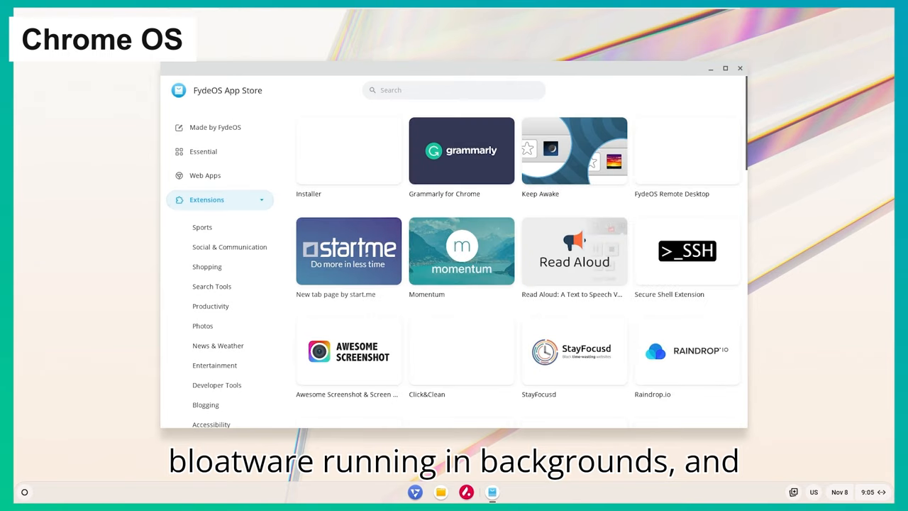
{"action": "scroll", "scroll_direction": "down", "scroll_amount": 3}
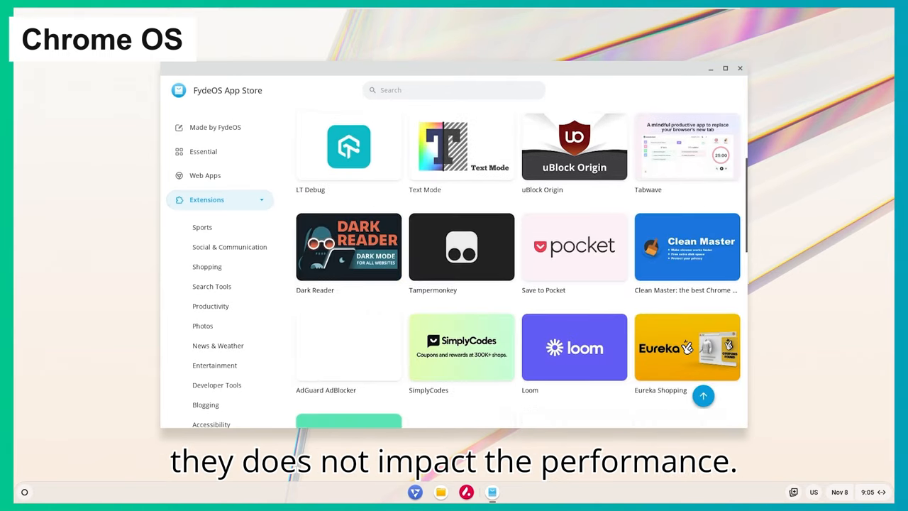
{"action": "scroll", "scroll_direction": "down", "scroll_amount": 3}
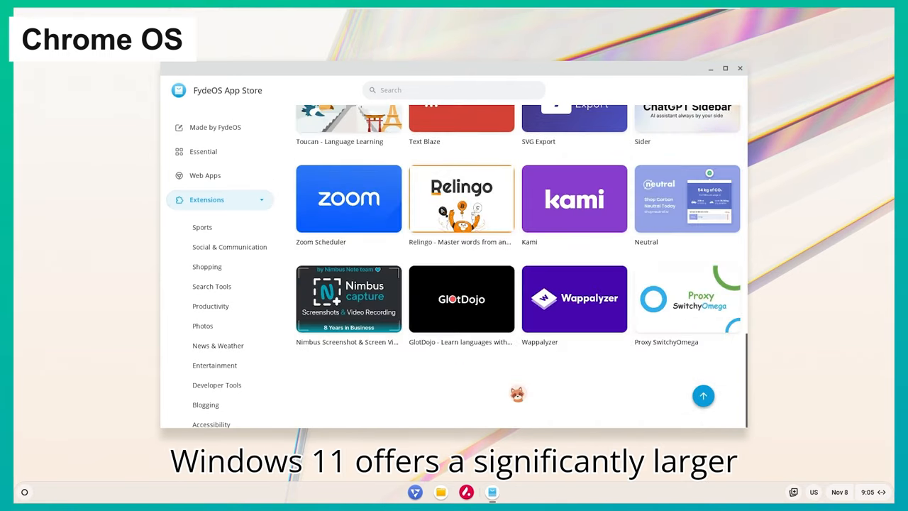
{"action": "left_click", "coordinate": [201, 223]}
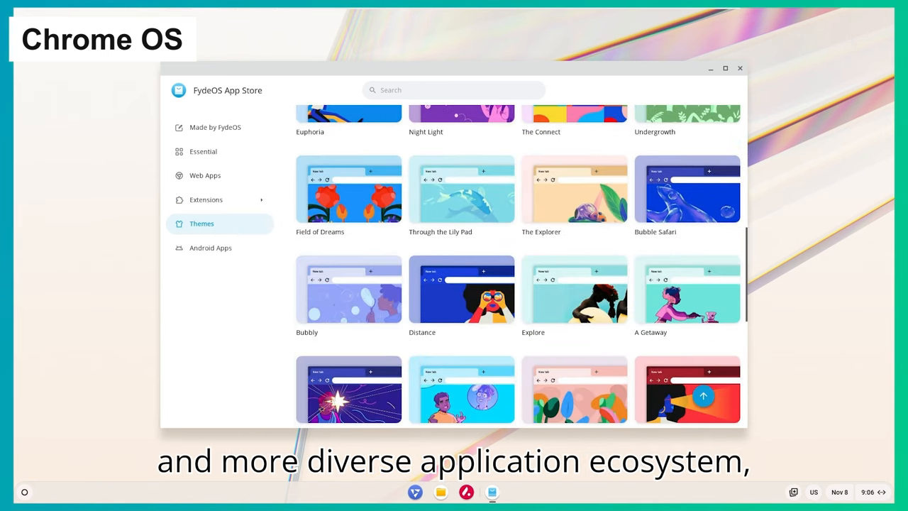
{"action": "scroll", "scroll_direction": "down", "scroll_amount": 3}
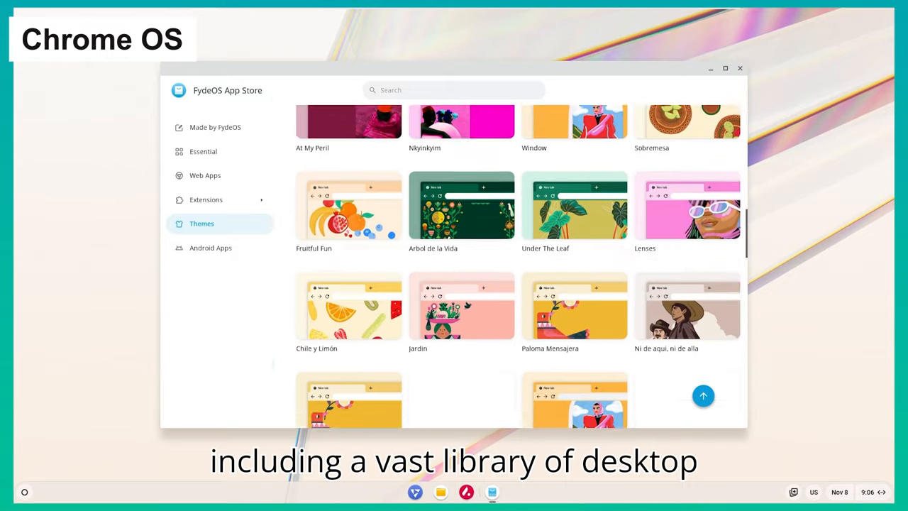
{"action": "scroll", "scroll_direction": "down", "scroll_amount": 3}
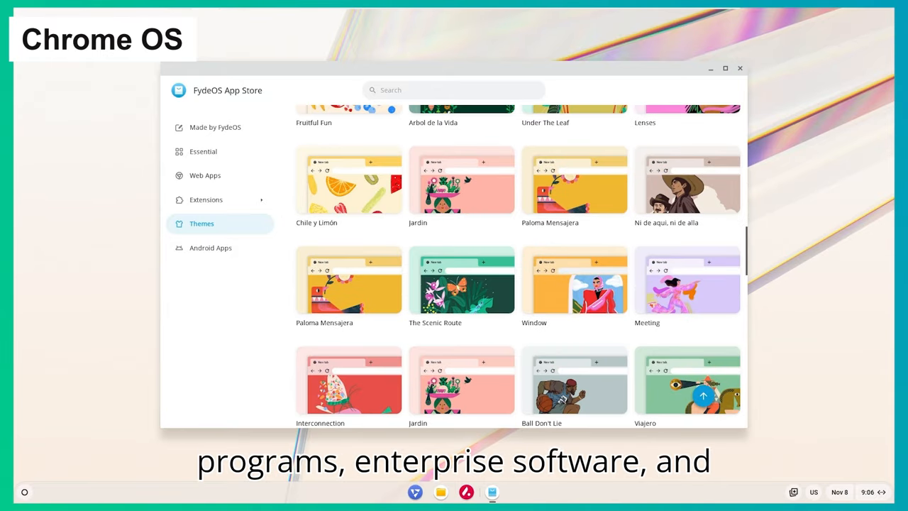
- Show the Android Apps catalogue and search the store for 'clash of'
{"action": "left_click", "coordinate": [211, 247]}
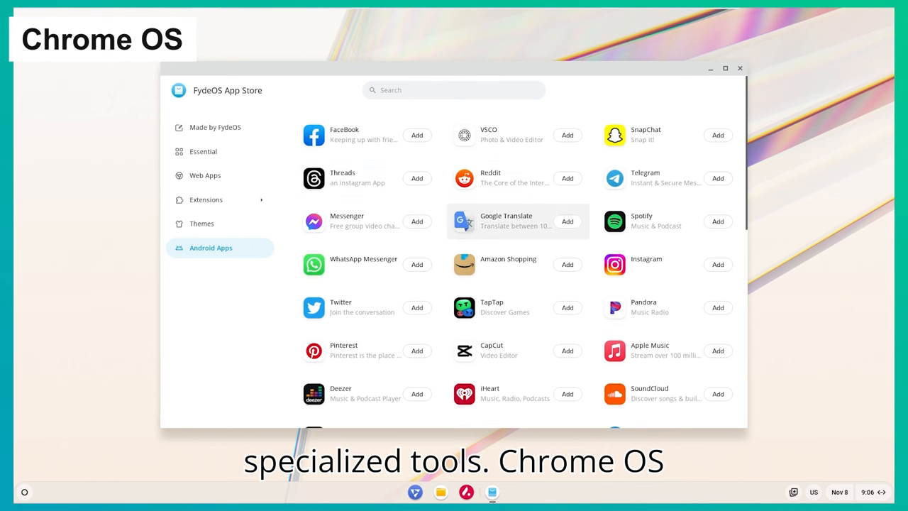
{"action": "scroll", "scroll_direction": "down", "scroll_amount": 3}
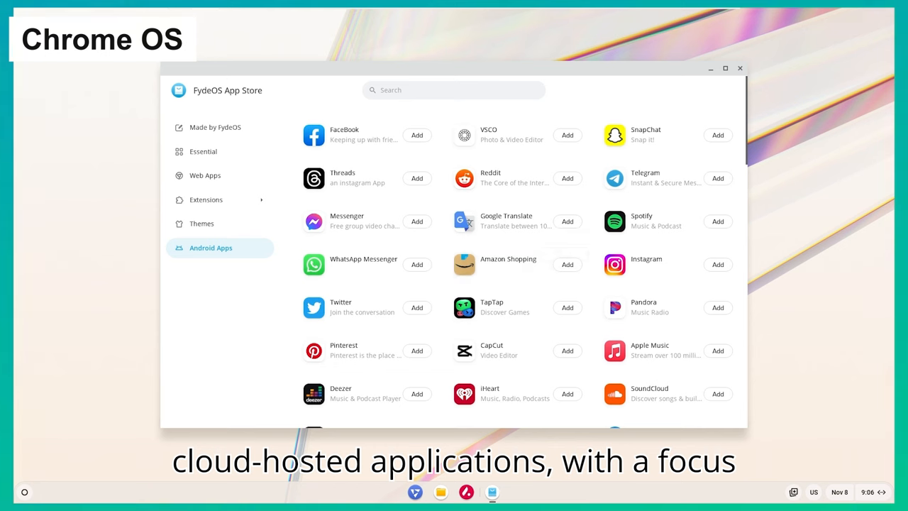
{"action": "type", "text": "cla"}
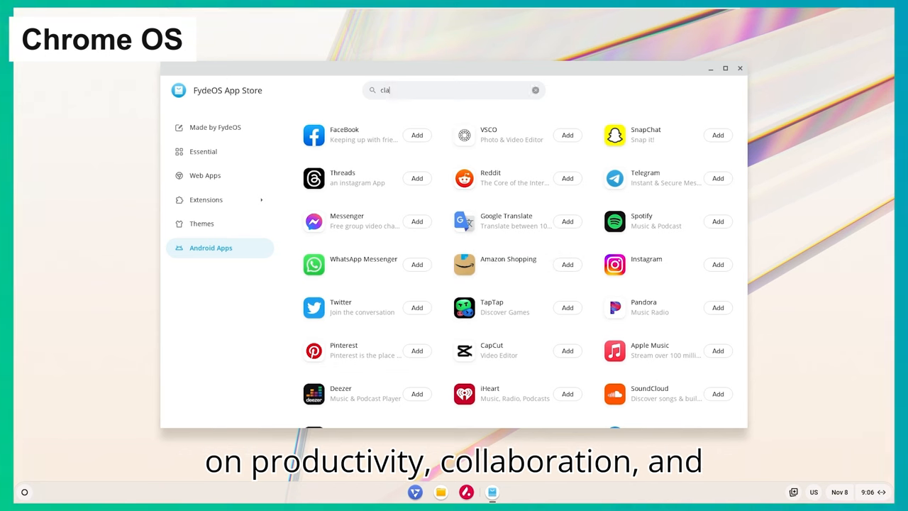
{"action": "type", "text": "clash of"}
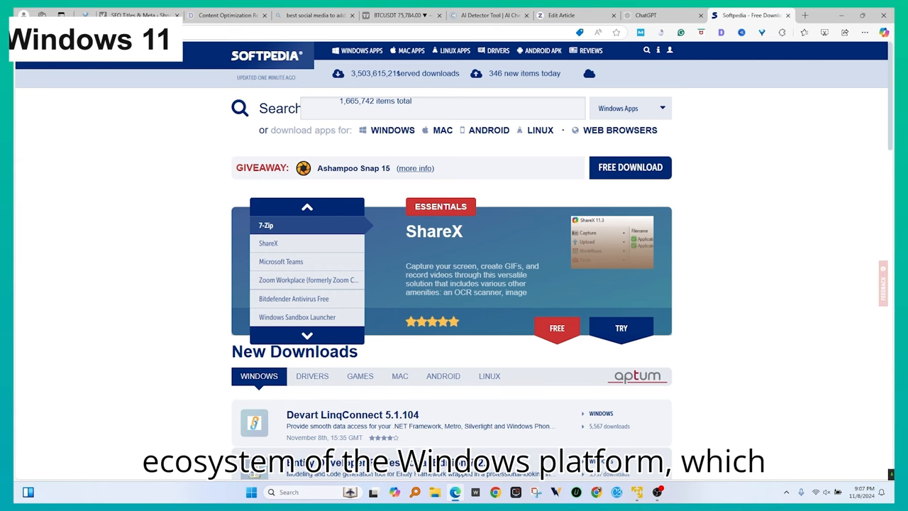
- Scroll the Softpedia home page down to the New Downloads list
{"action": "scroll", "scroll_direction": "down", "scroll_amount": 3}
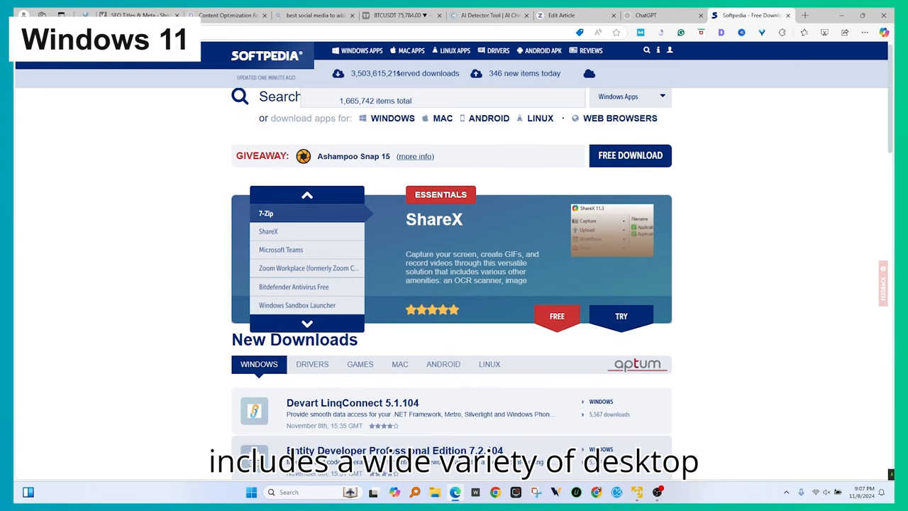
{"action": "scroll", "scroll_direction": "down", "scroll_amount": 3}
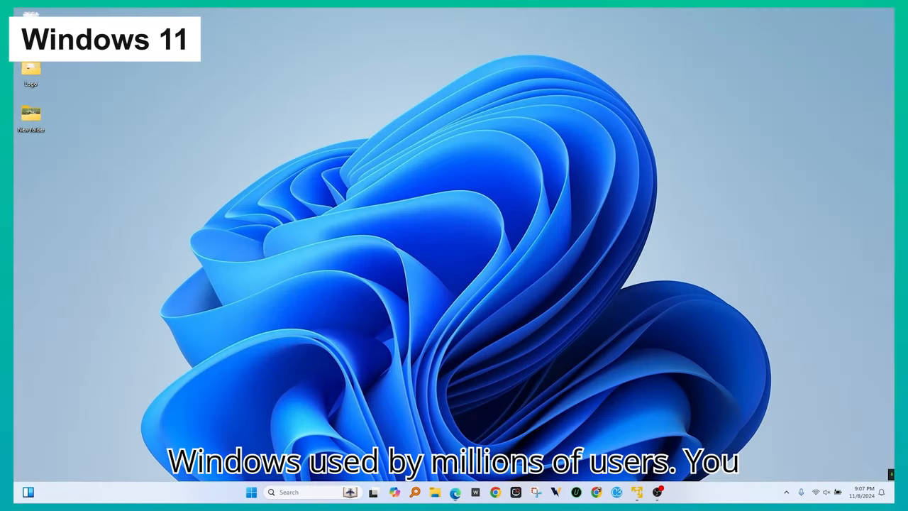
- Launch Microsoft Store from the taskbar and browse its Home page of games, apps and movies
{"action": "left_click", "coordinate": [313, 491]}
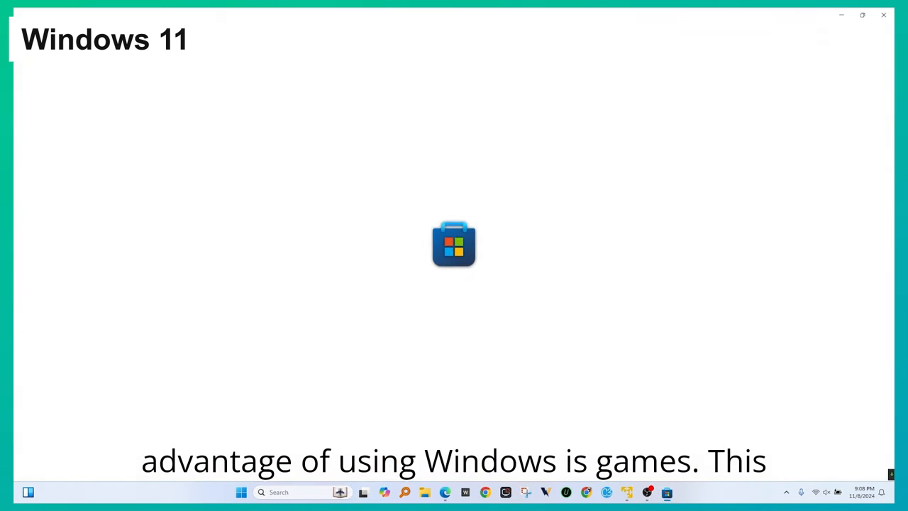
{"action": "left_click", "coordinate": [666, 492]}
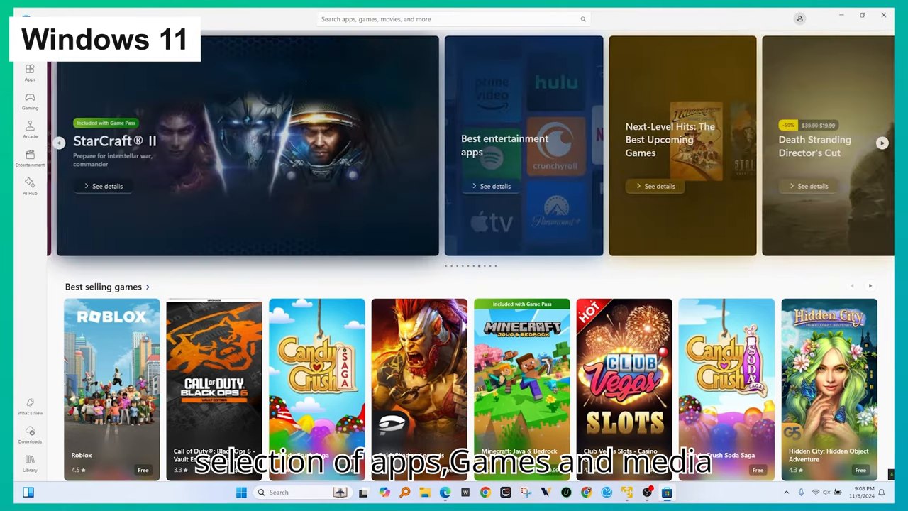
{"action": "scroll", "scroll_direction": "down", "scroll_amount": 3}
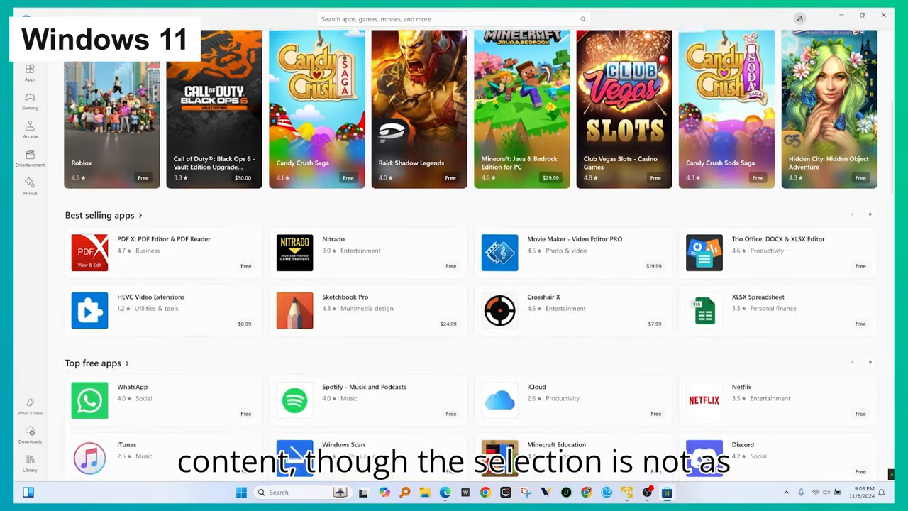
{"action": "scroll", "scroll_direction": "down", "scroll_amount": 3}
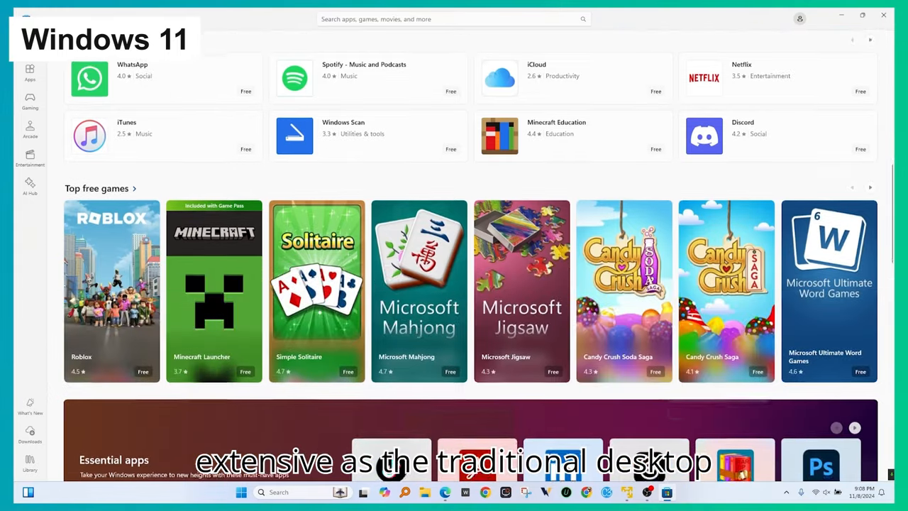
{"action": "scroll", "scroll_direction": "down", "scroll_amount": 3}
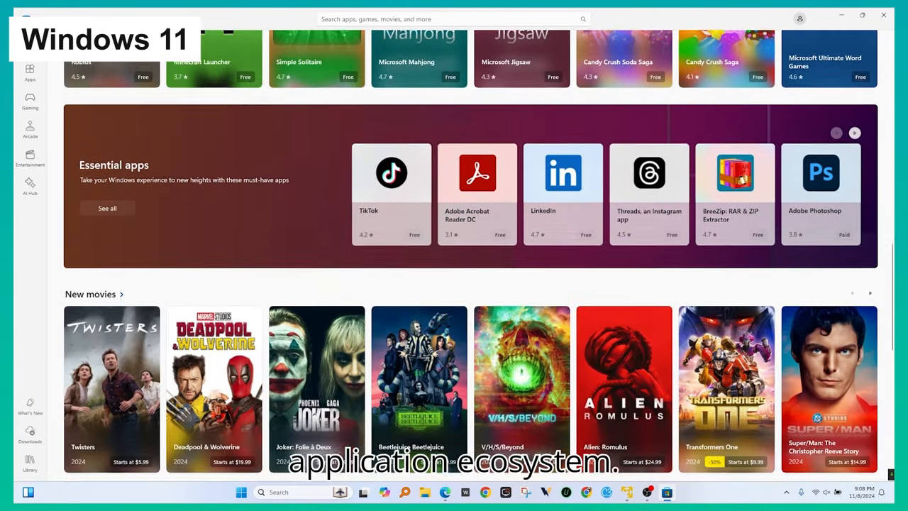
{"action": "scroll", "scroll_direction": "down", "scroll_amount": 3}
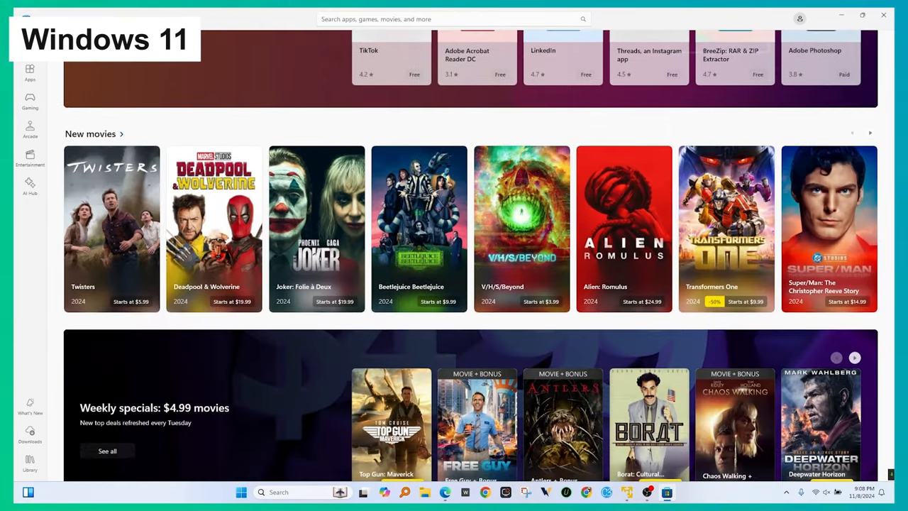
{"action": "scroll", "scroll_direction": "down", "scroll_amount": 3}
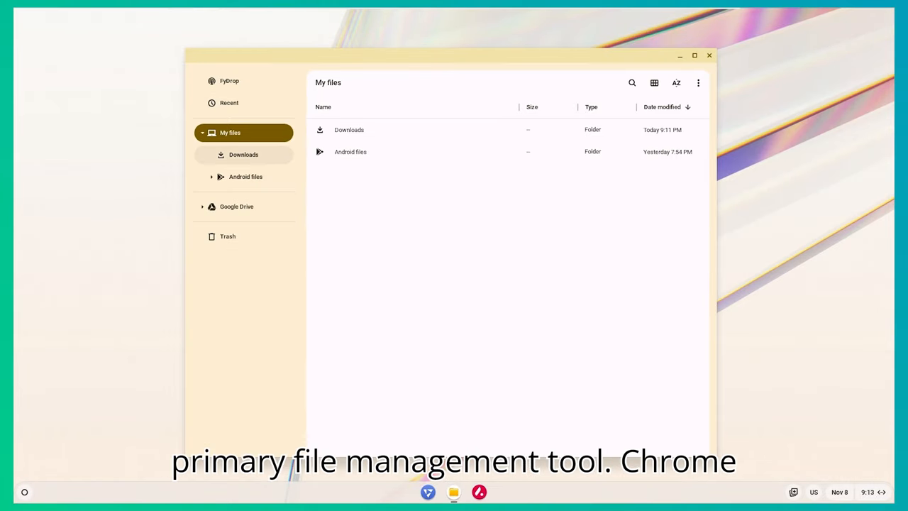
{"action": "left_click", "coordinate": [243, 154]}
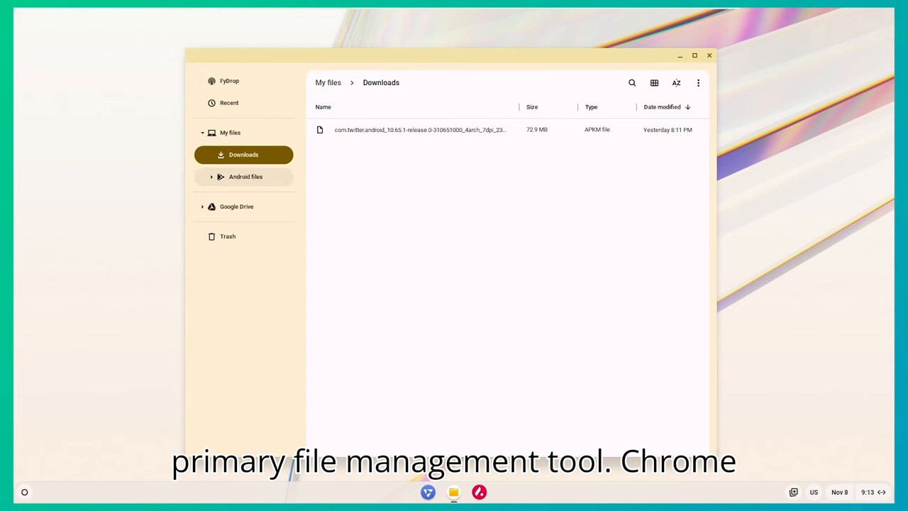
{"action": "left_click", "coordinate": [246, 176]}
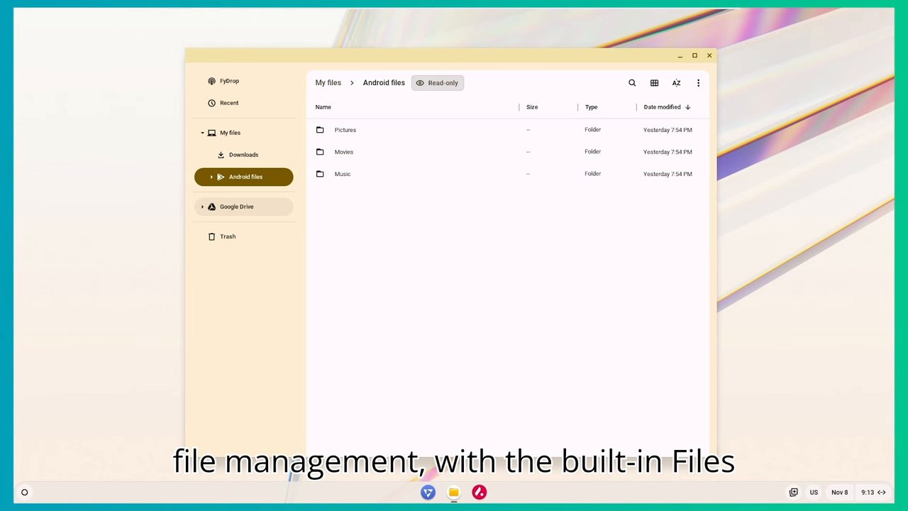
{"action": "left_click", "coordinate": [228, 236]}
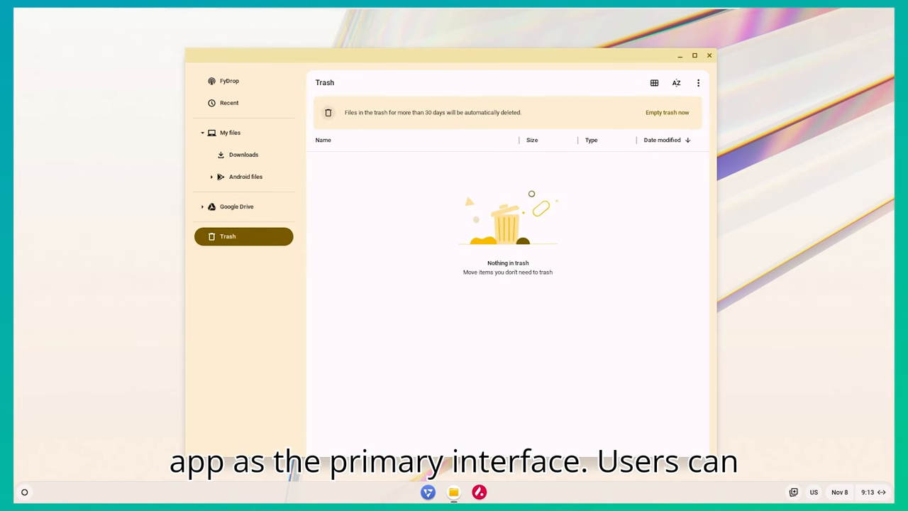
{"action": "left_click", "coordinate": [230, 133]}
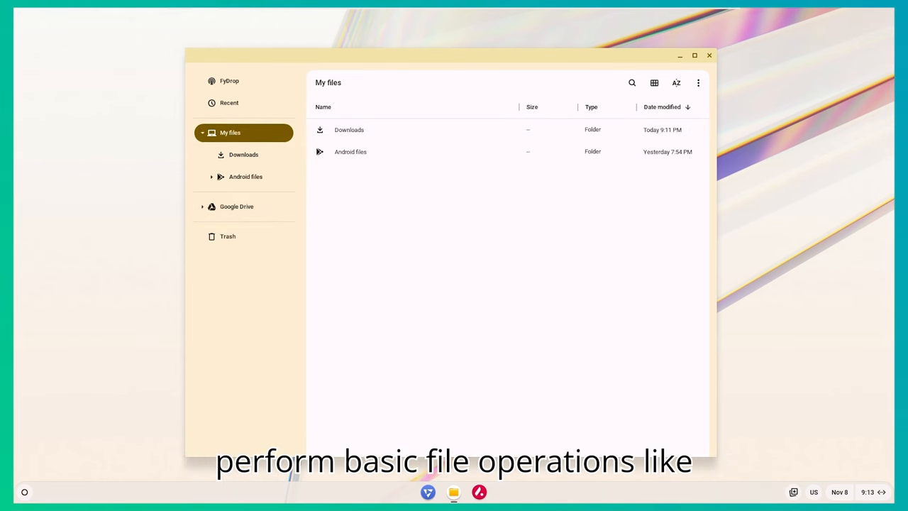
{"action": "left_click", "coordinate": [229, 80]}
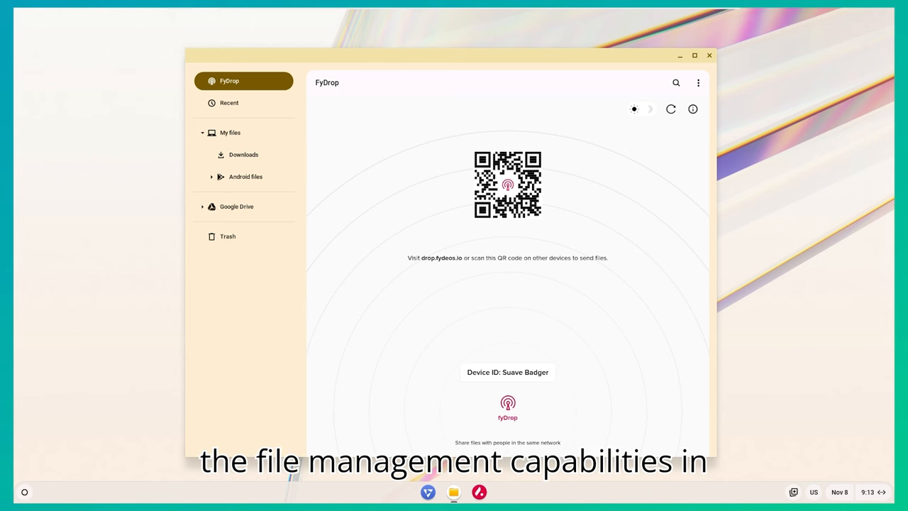
{"action": "left_click", "coordinate": [641, 109]}
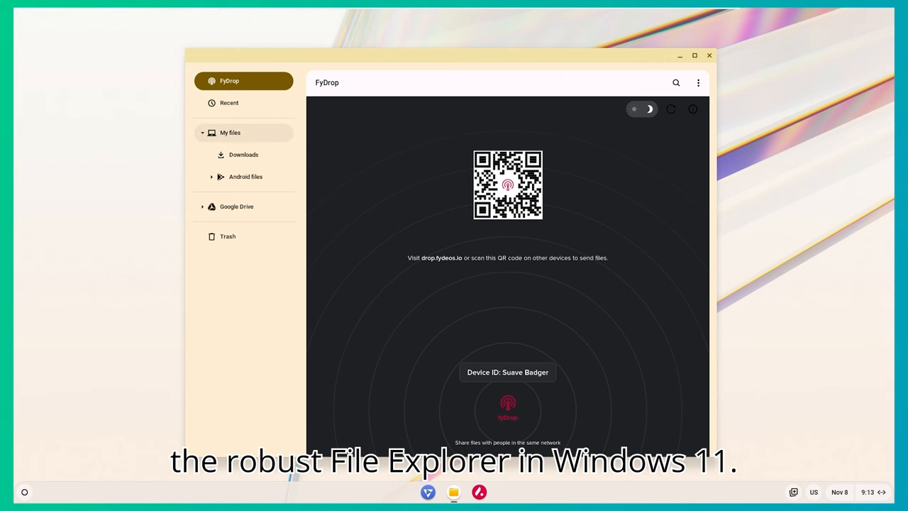
{"action": "left_click", "coordinate": [229, 132]}
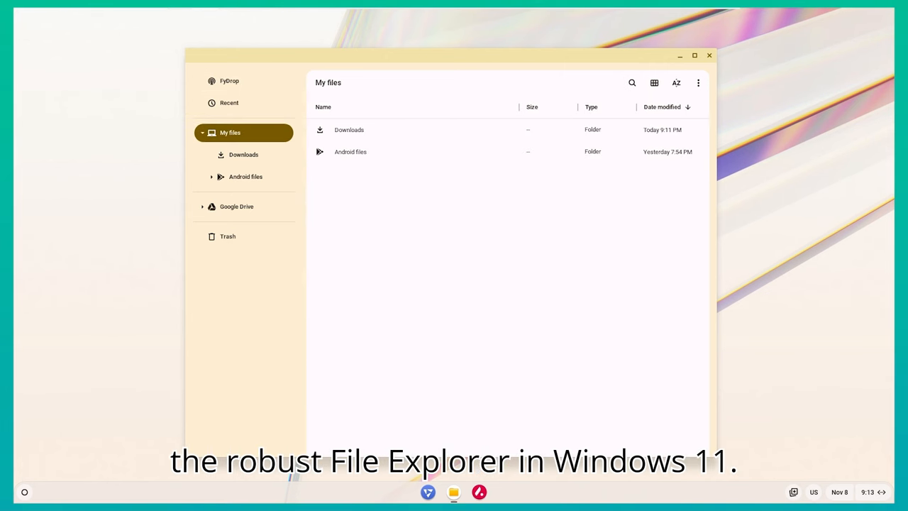